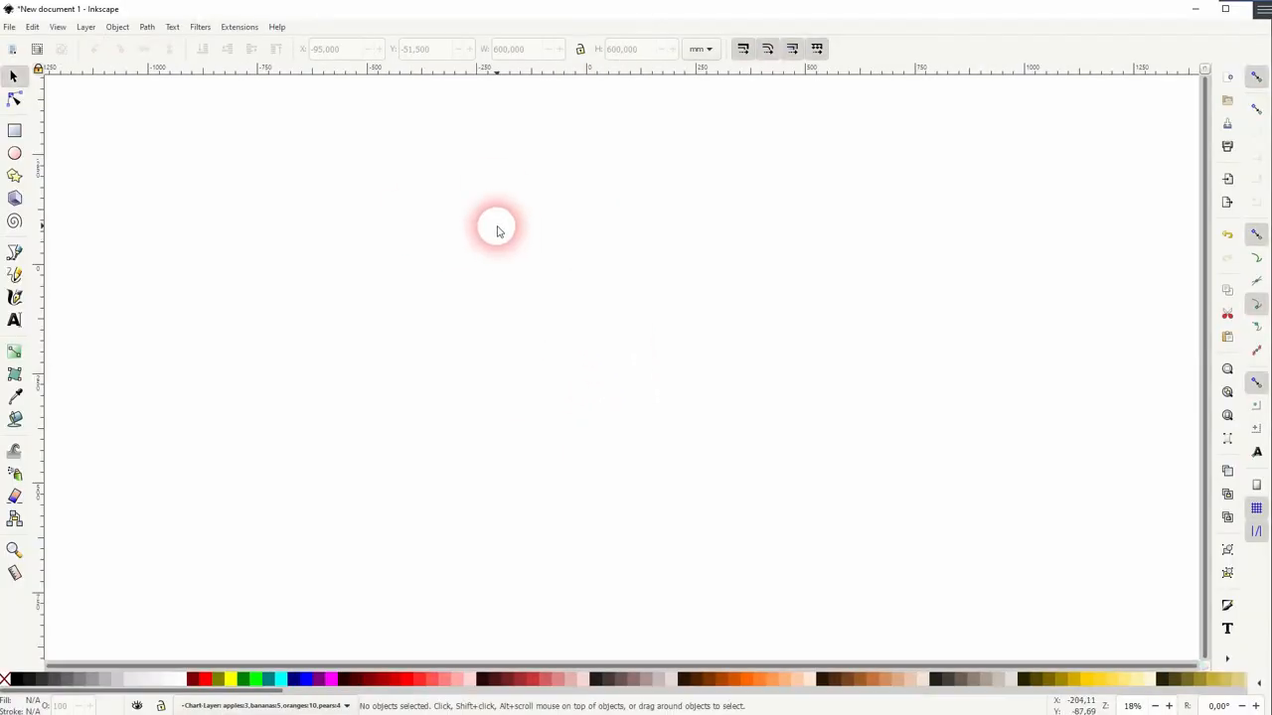
# Step: Launch the NiceCharts chart generator from Extensions > Render
pyautogui.click(239, 28)
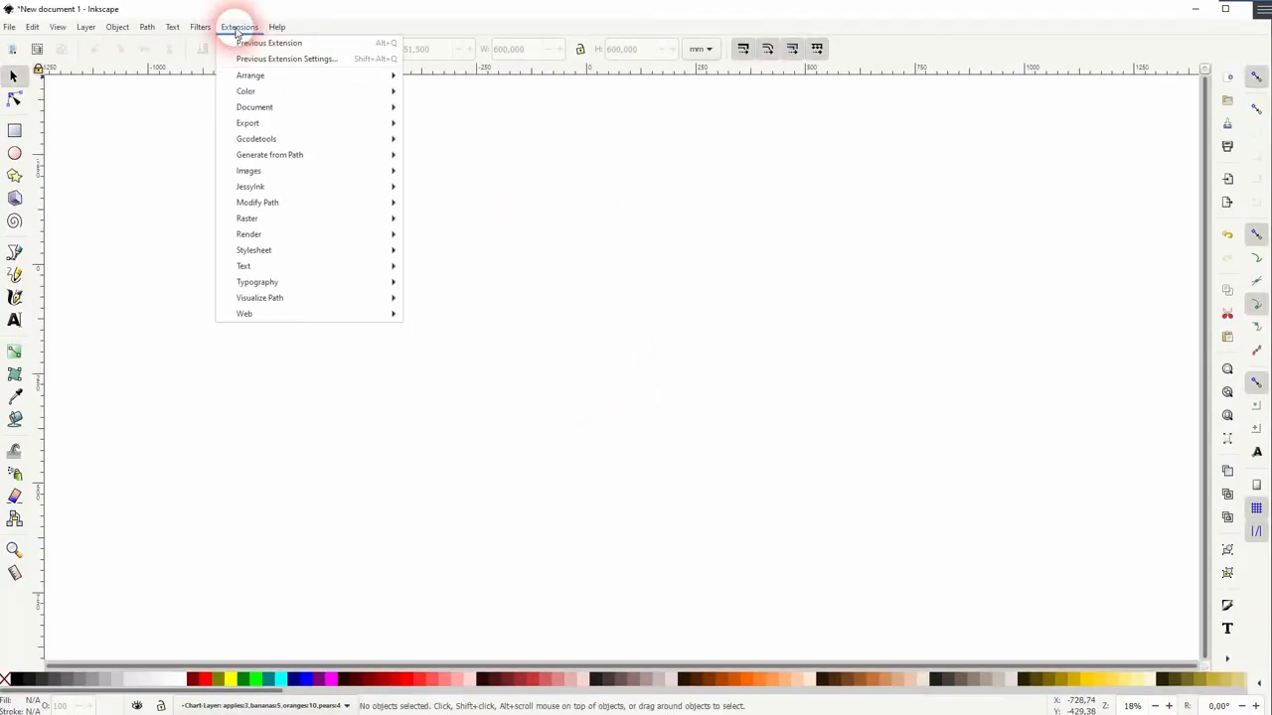
pyautogui.click(249, 235)
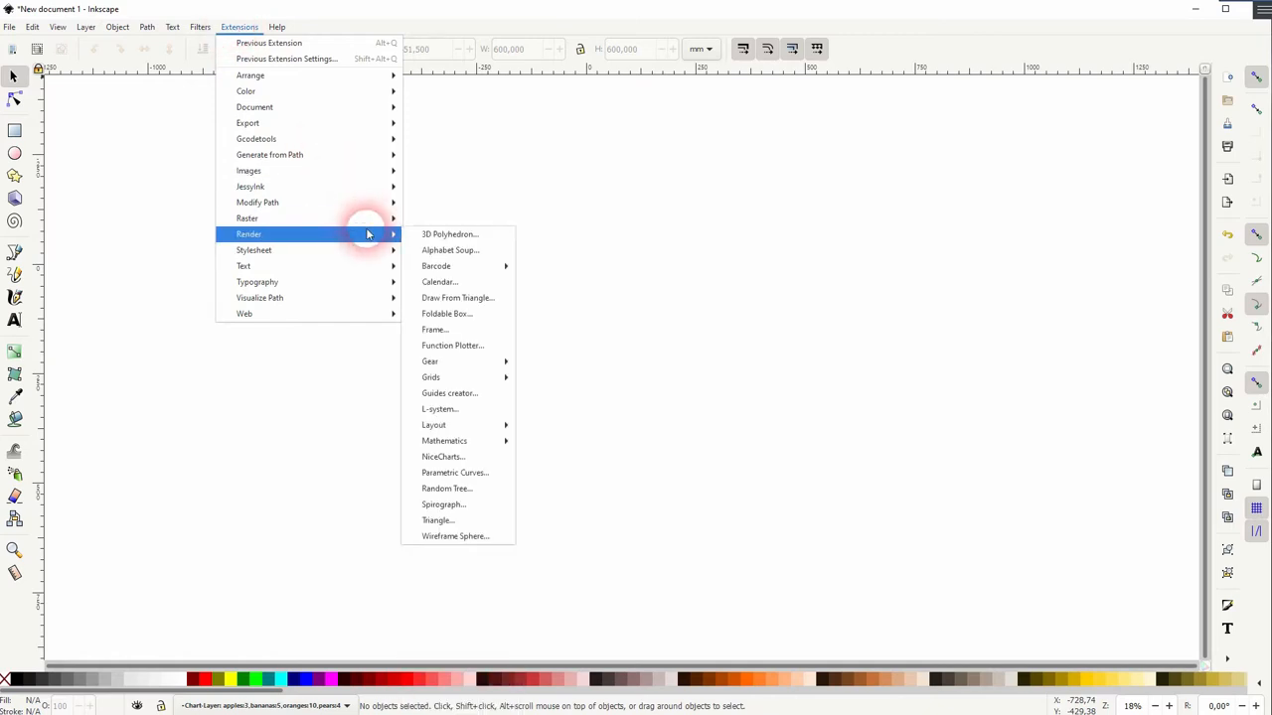
pyautogui.moveTo(465, 457)
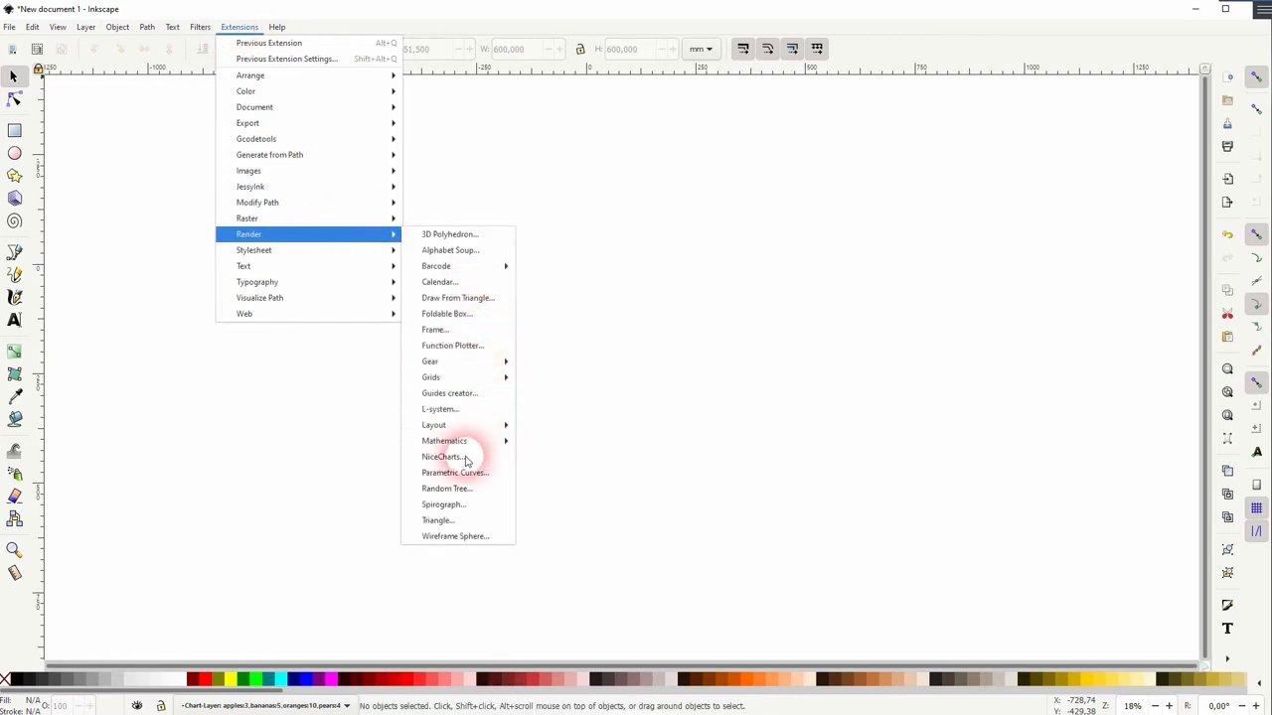
pyautogui.click(441, 455)
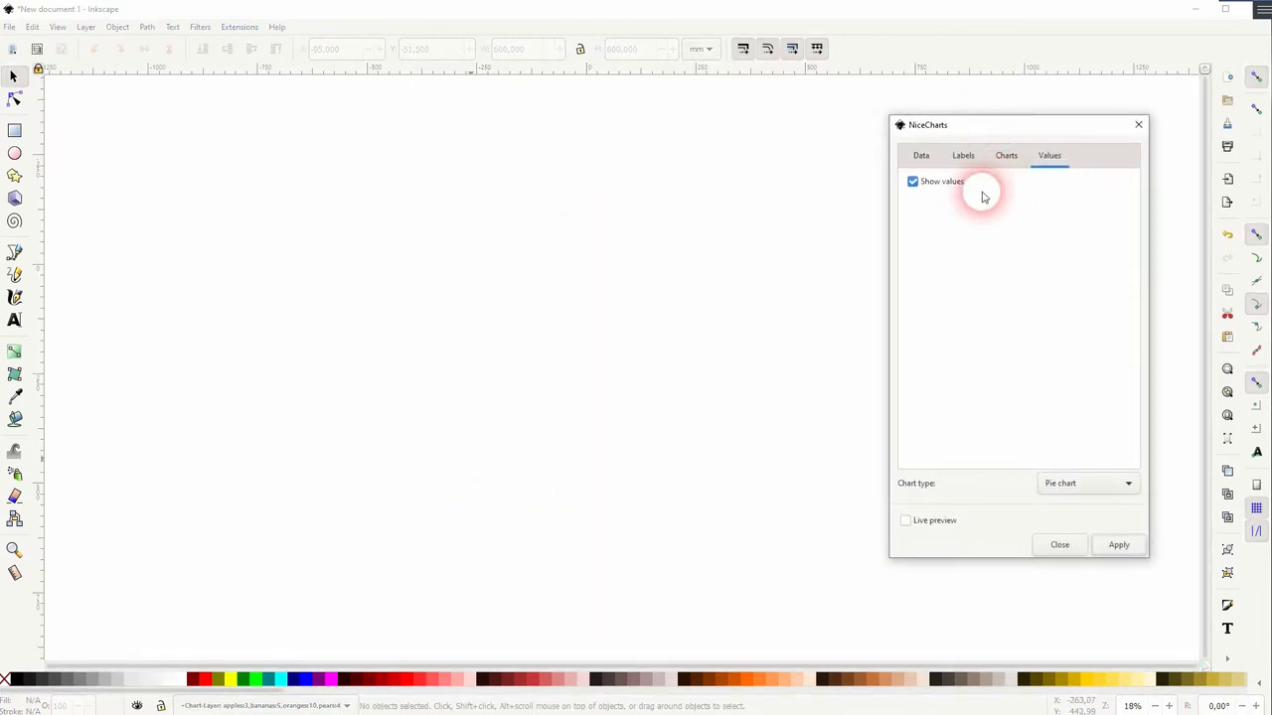
# Step: Keep the direct-input fruit data and enable Live preview of the pie chart
pyautogui.click(919, 155)
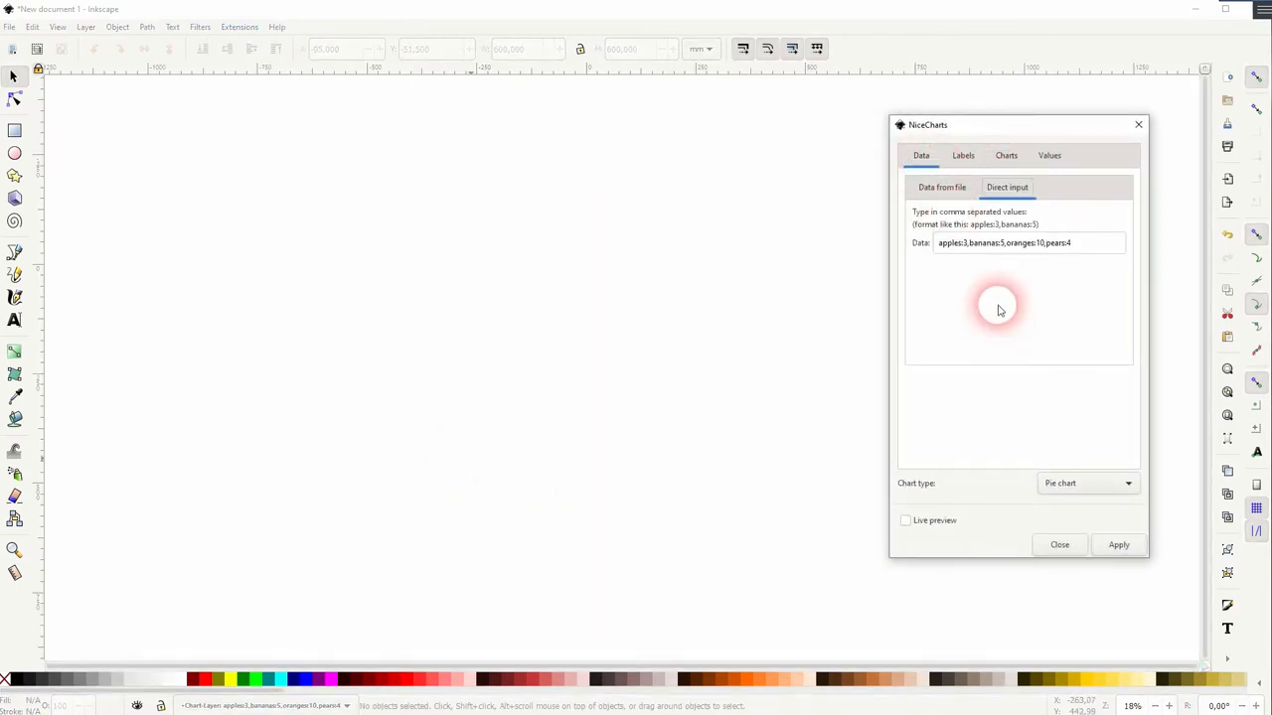
pyautogui.click(906, 521)
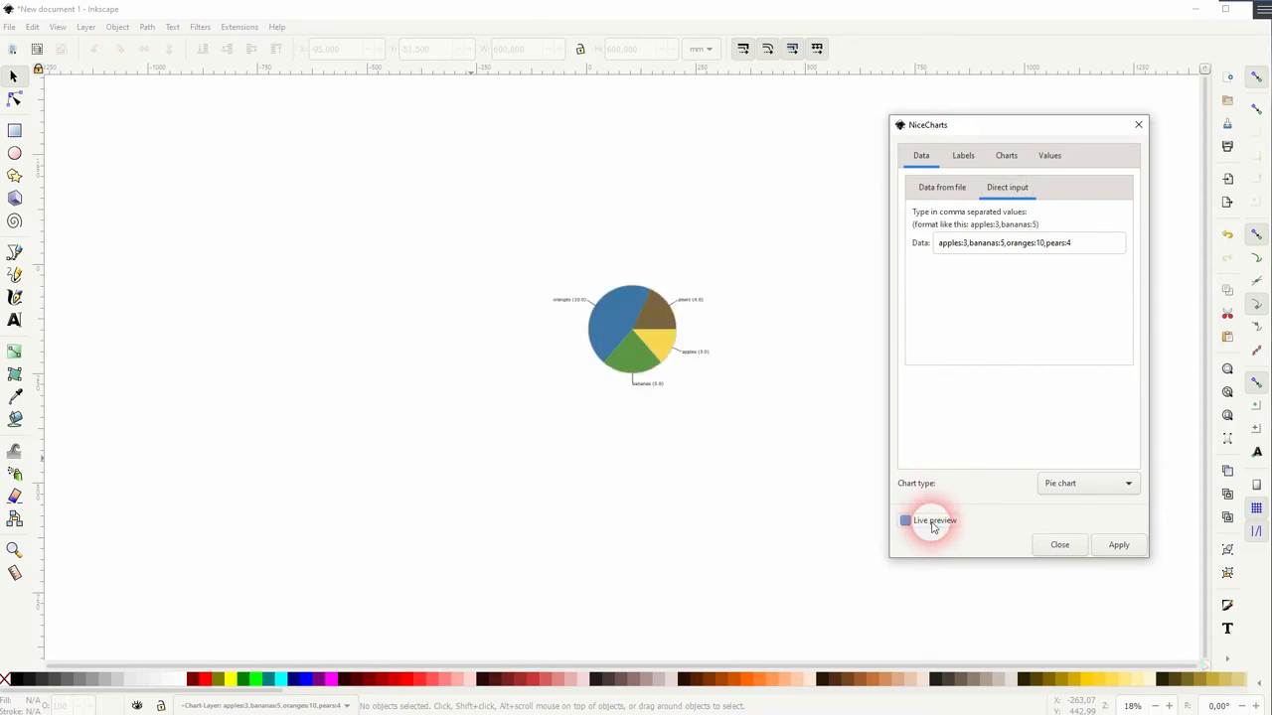
pyautogui.click(906, 521)
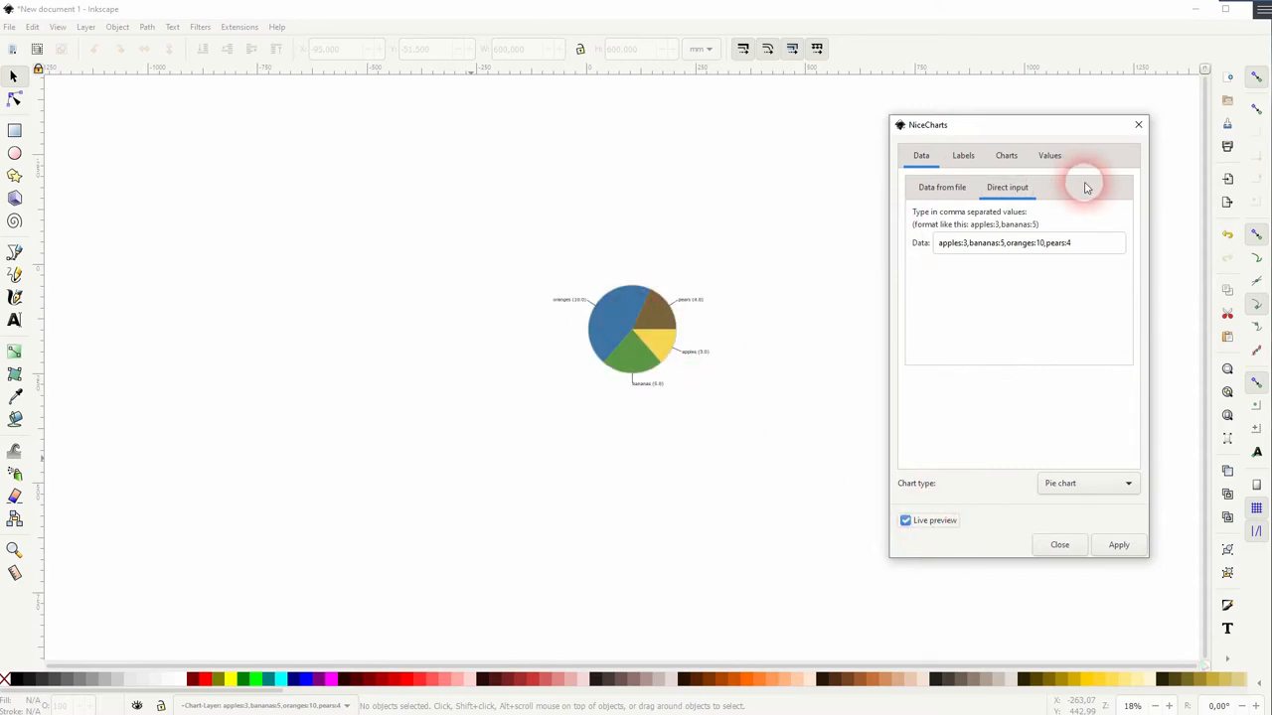
pyautogui.moveTo(1013, 137)
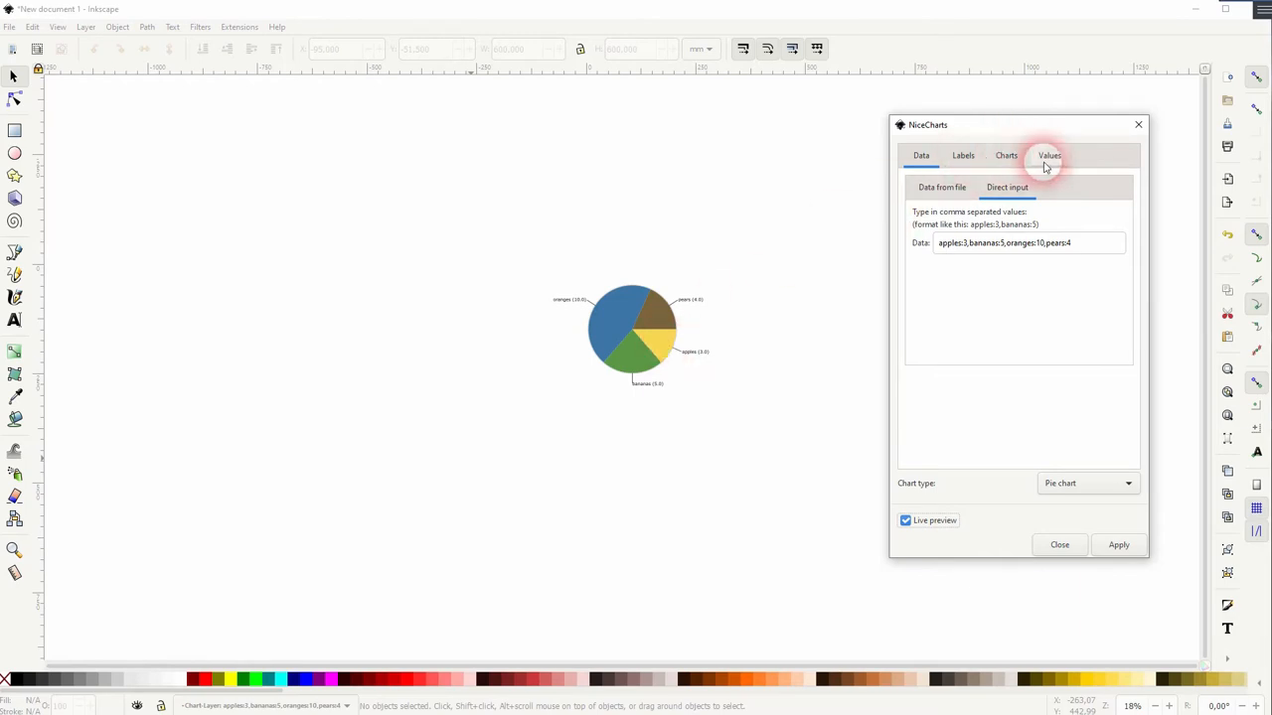
# Step: Set pie radius 300, stroke width 2 and chart-to-label offset 100
pyautogui.click(1005, 155)
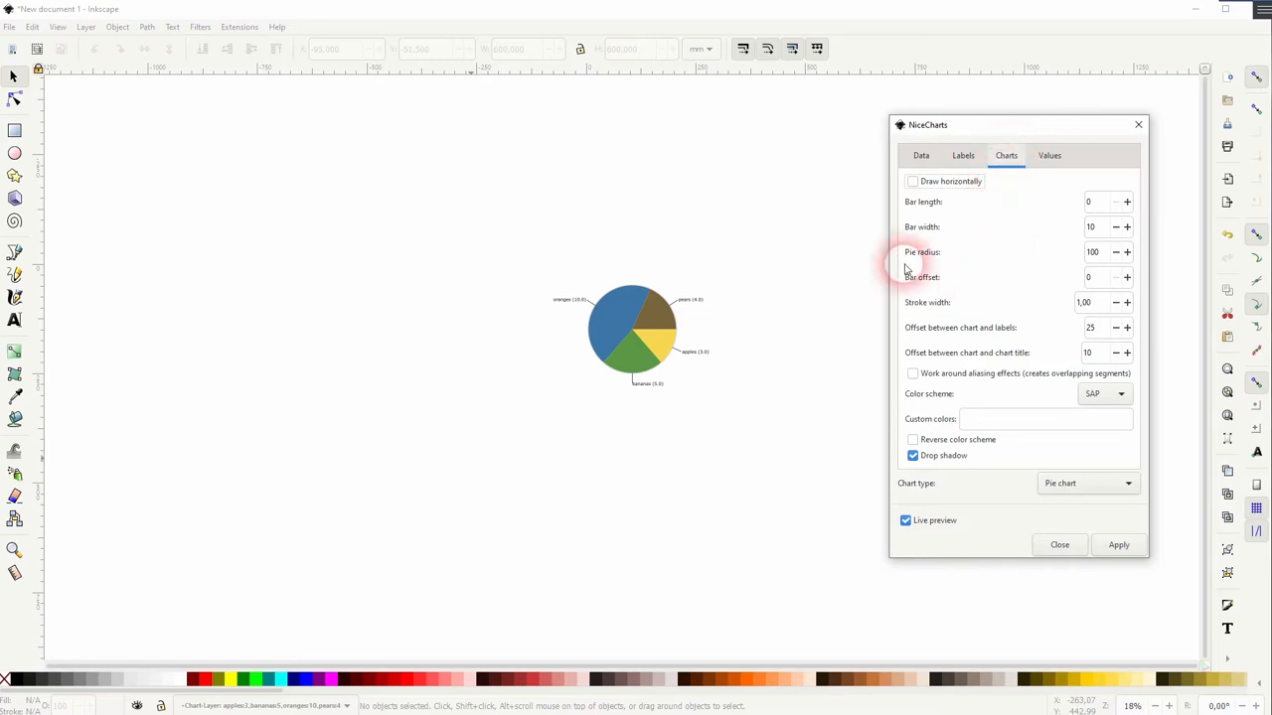
pyautogui.click(1093, 251)
pyautogui.write('500')
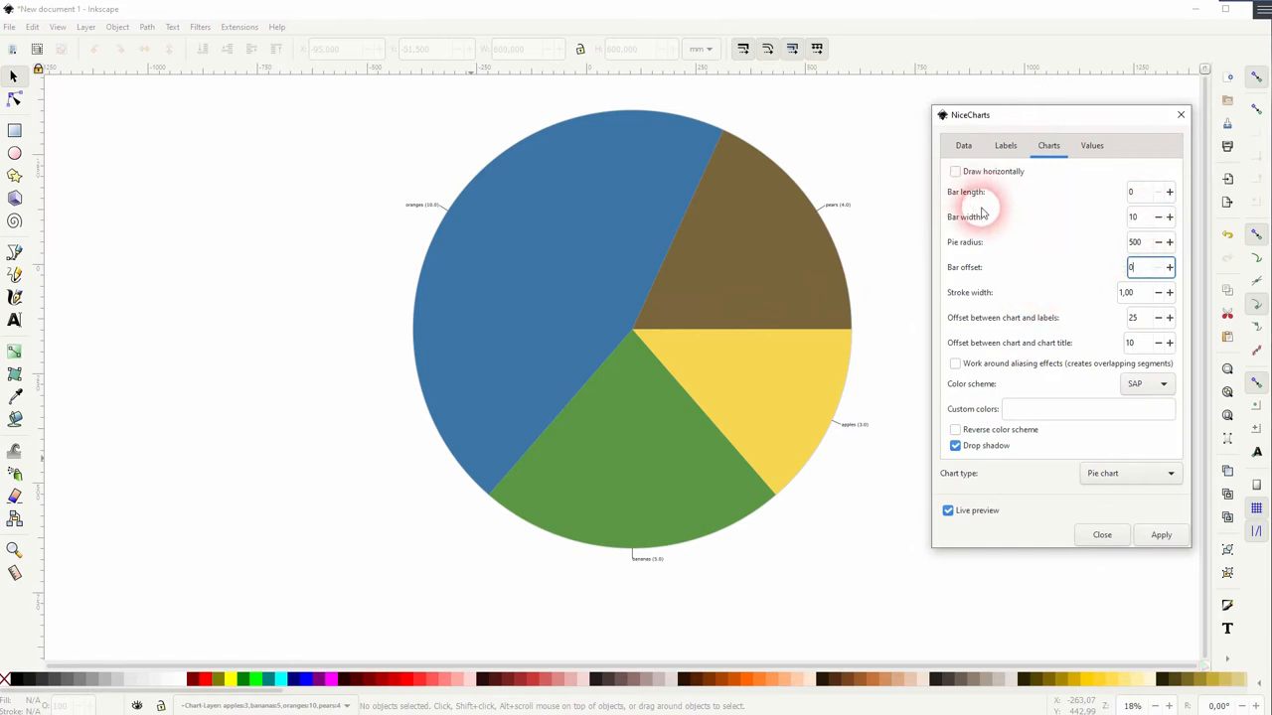
pyautogui.moveTo(1081, 248)
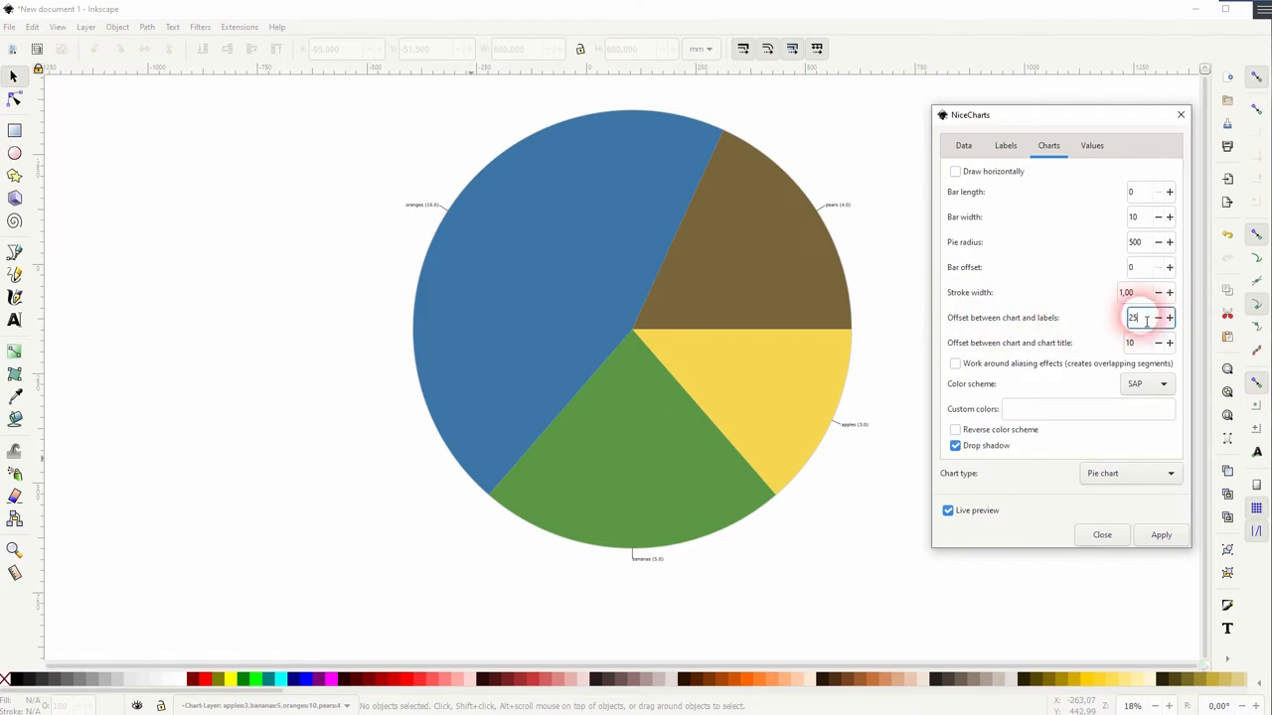
pyautogui.write('100')
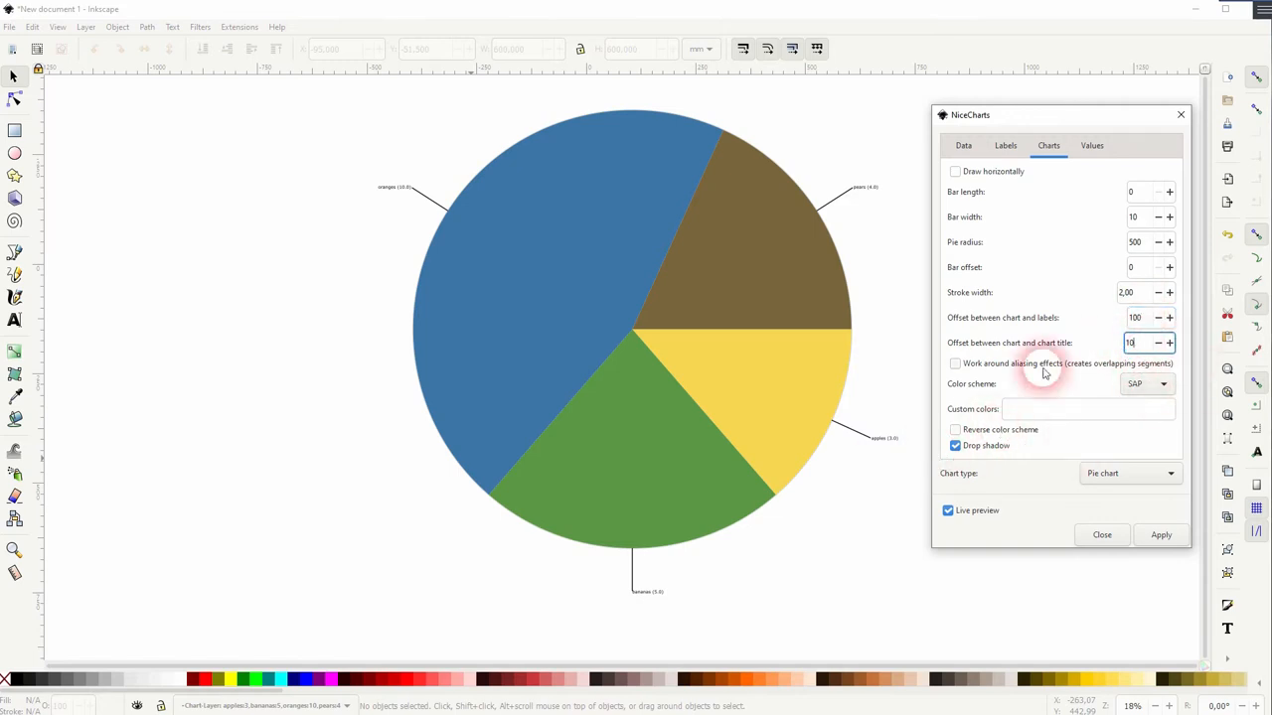
pyautogui.moveTo(992, 393)
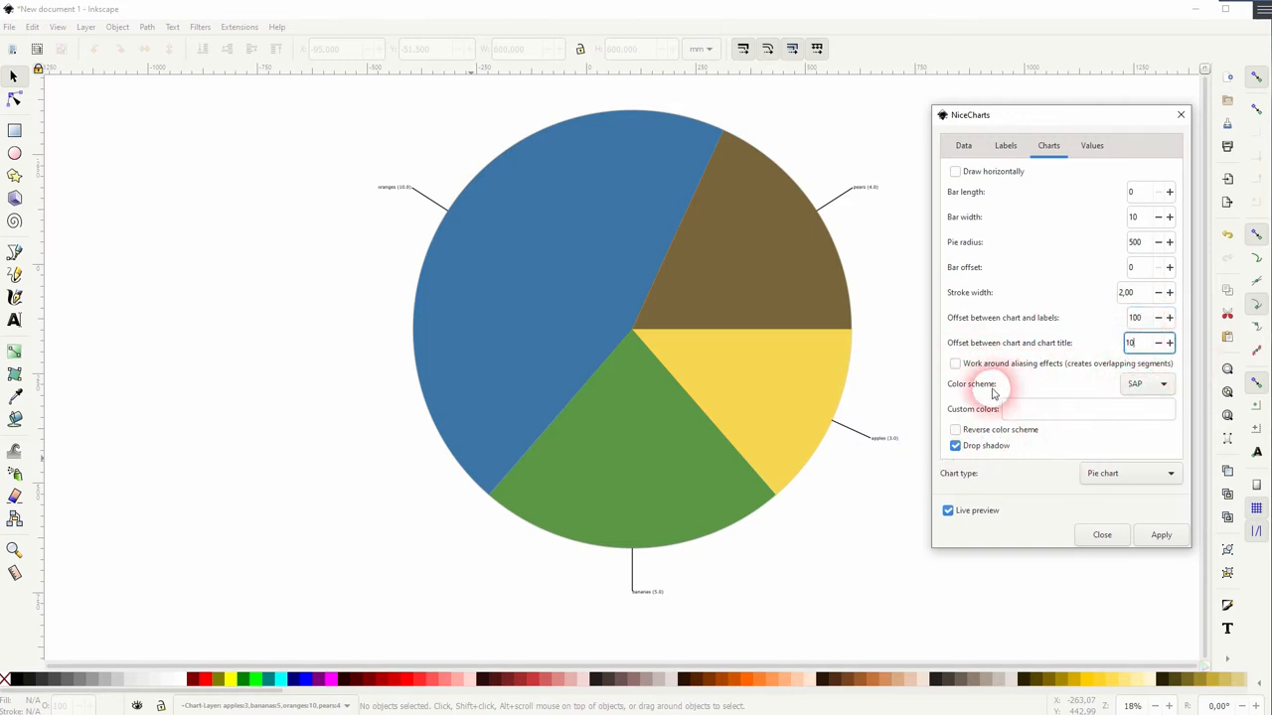
pyautogui.click(1149, 384)
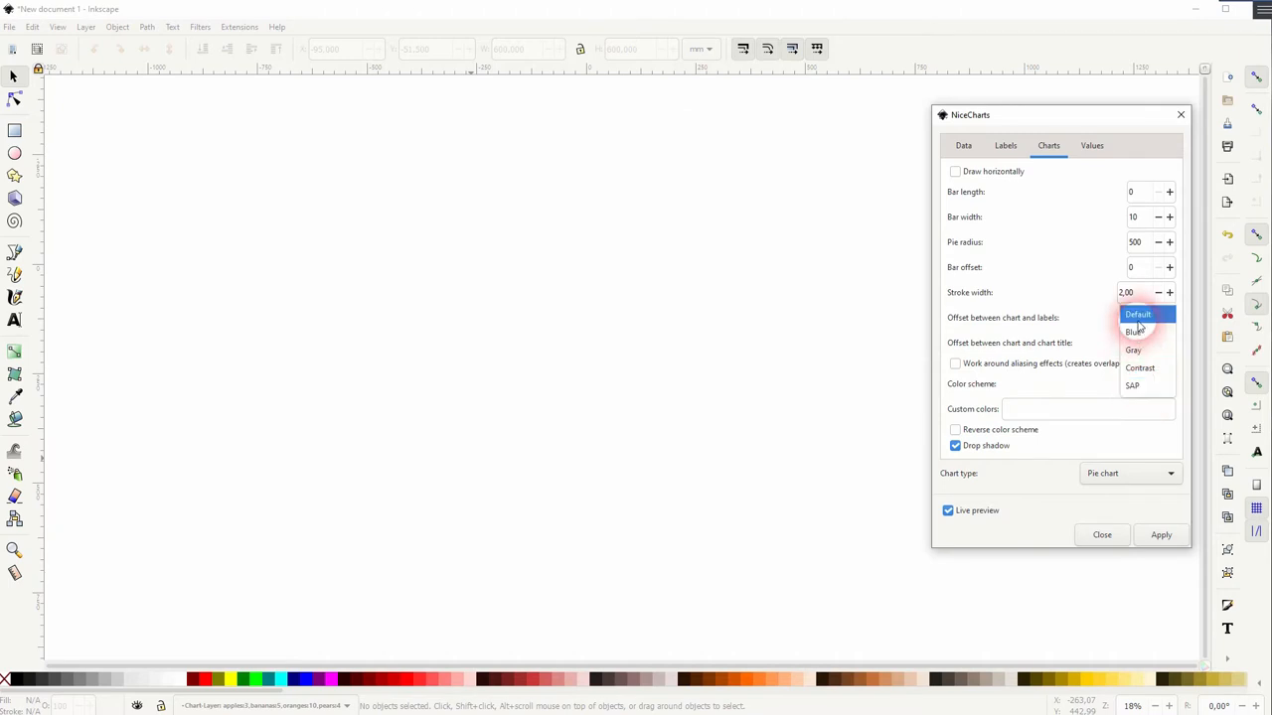
pyautogui.click(1137, 314)
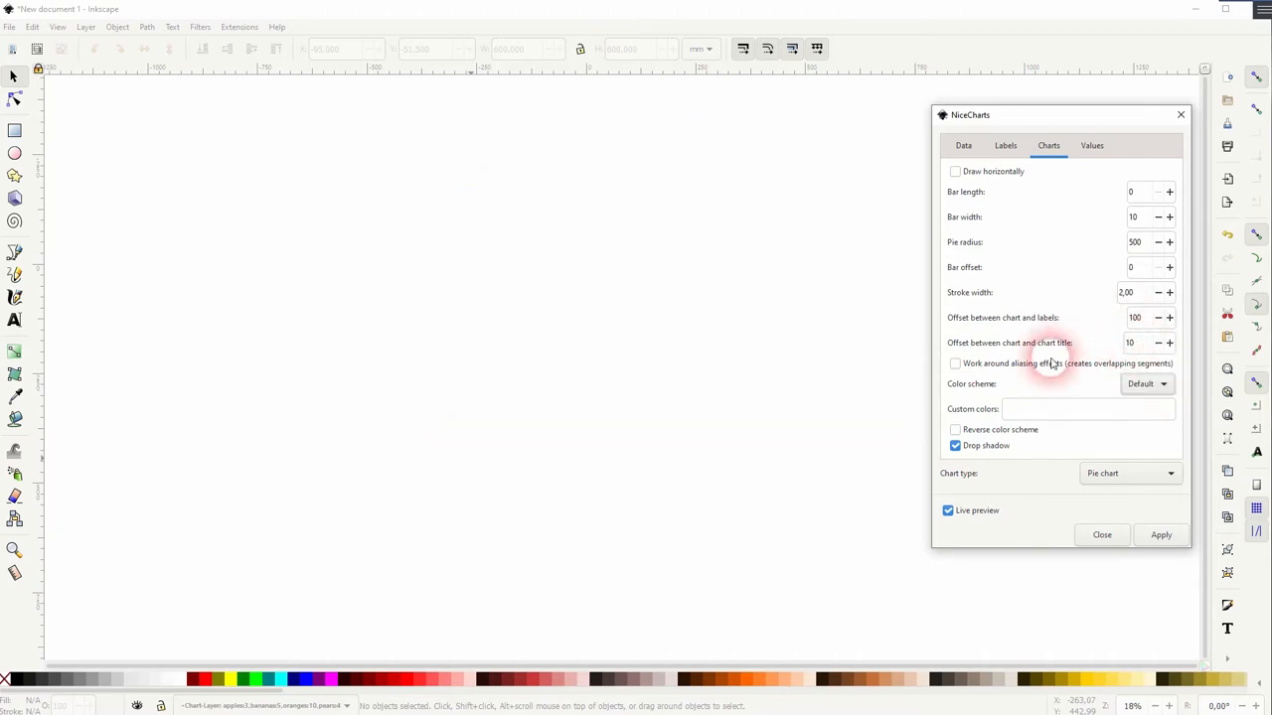
pyautogui.click(1149, 384)
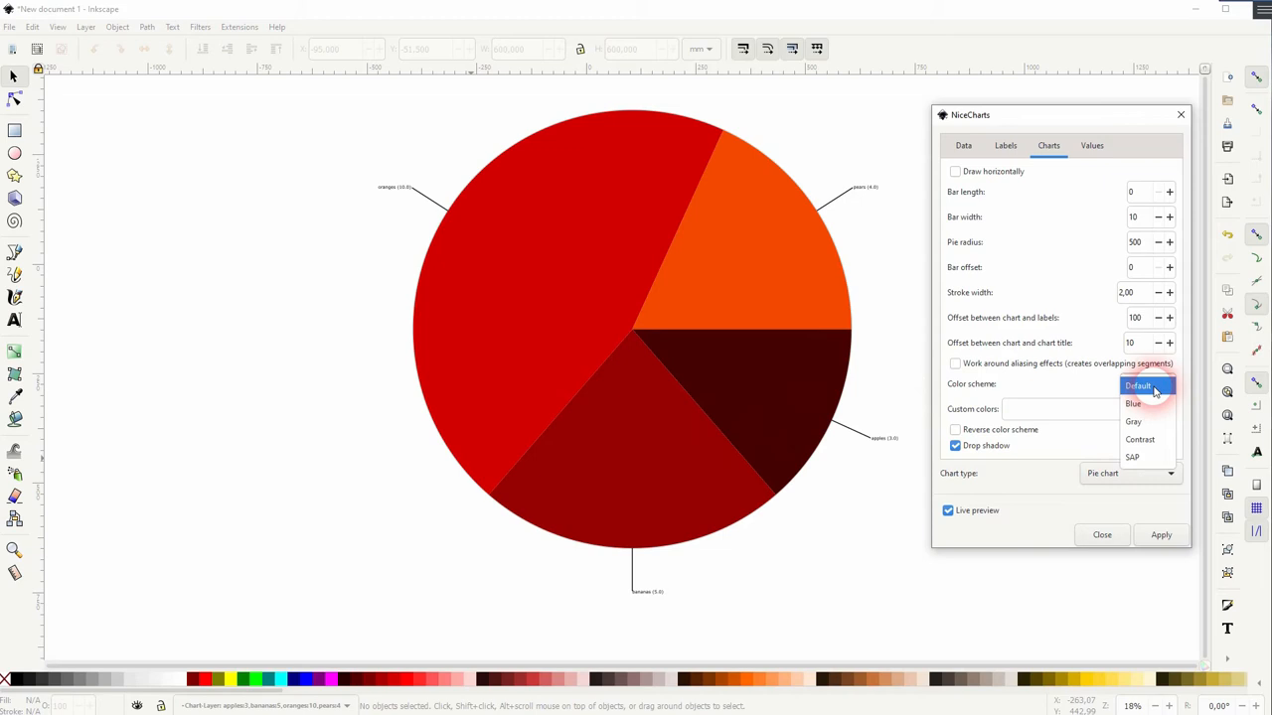
pyautogui.click(1132, 404)
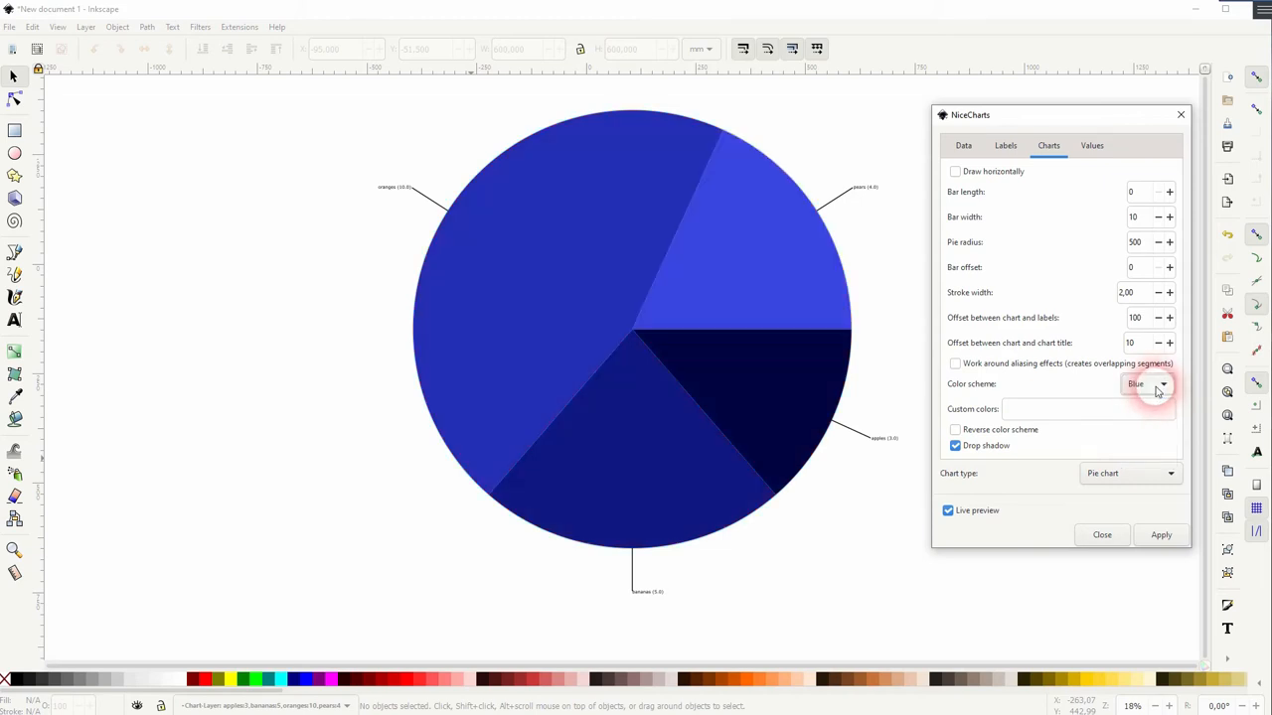
pyautogui.click(1161, 385)
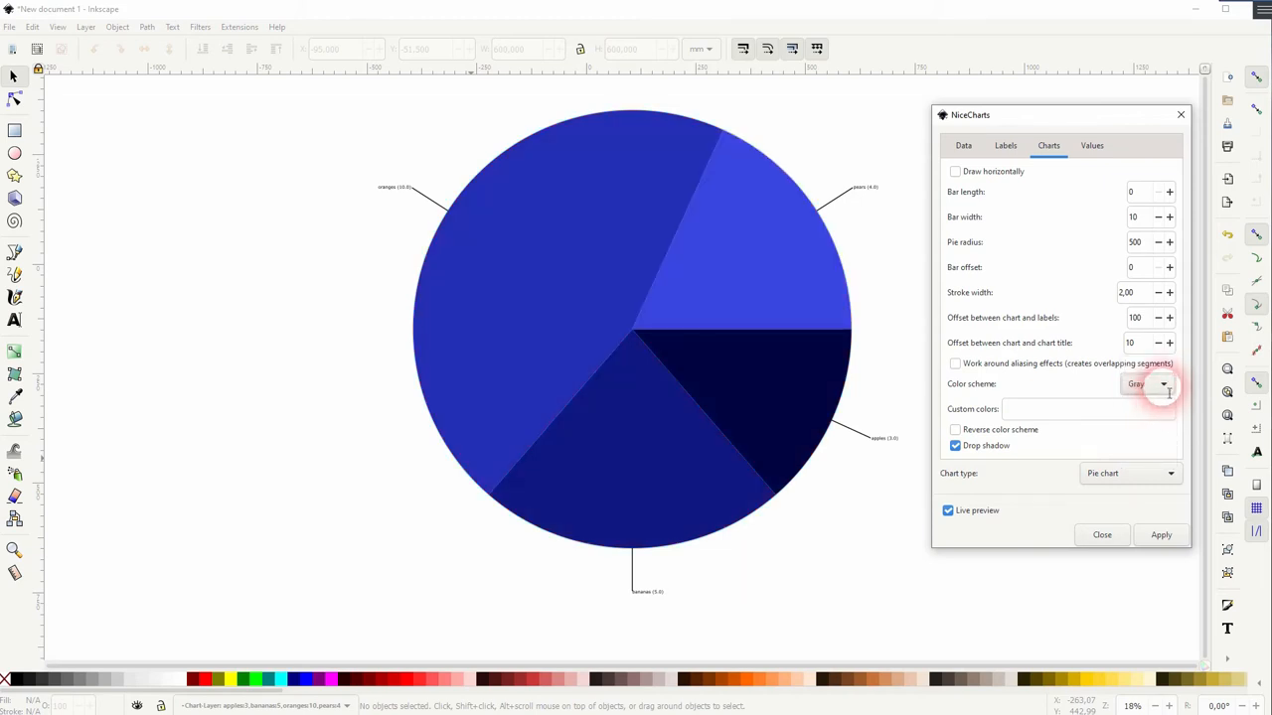
pyautogui.click(1160, 385)
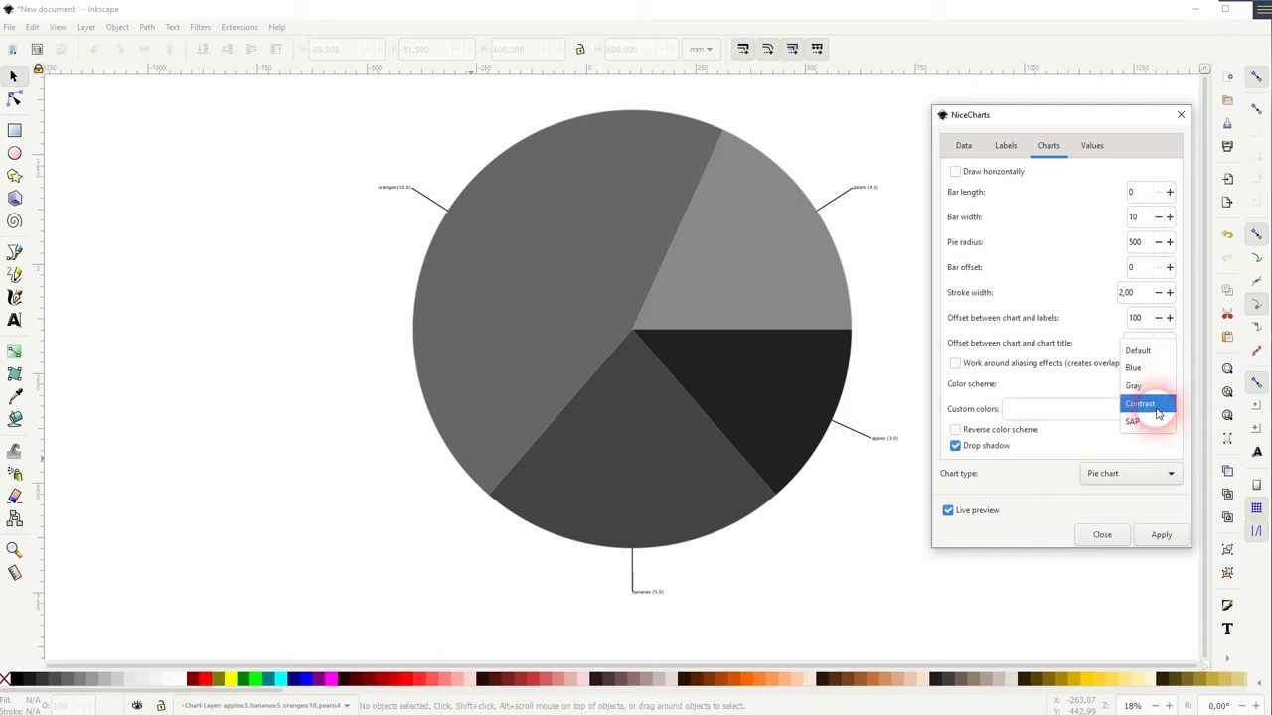
pyautogui.click(1140, 401)
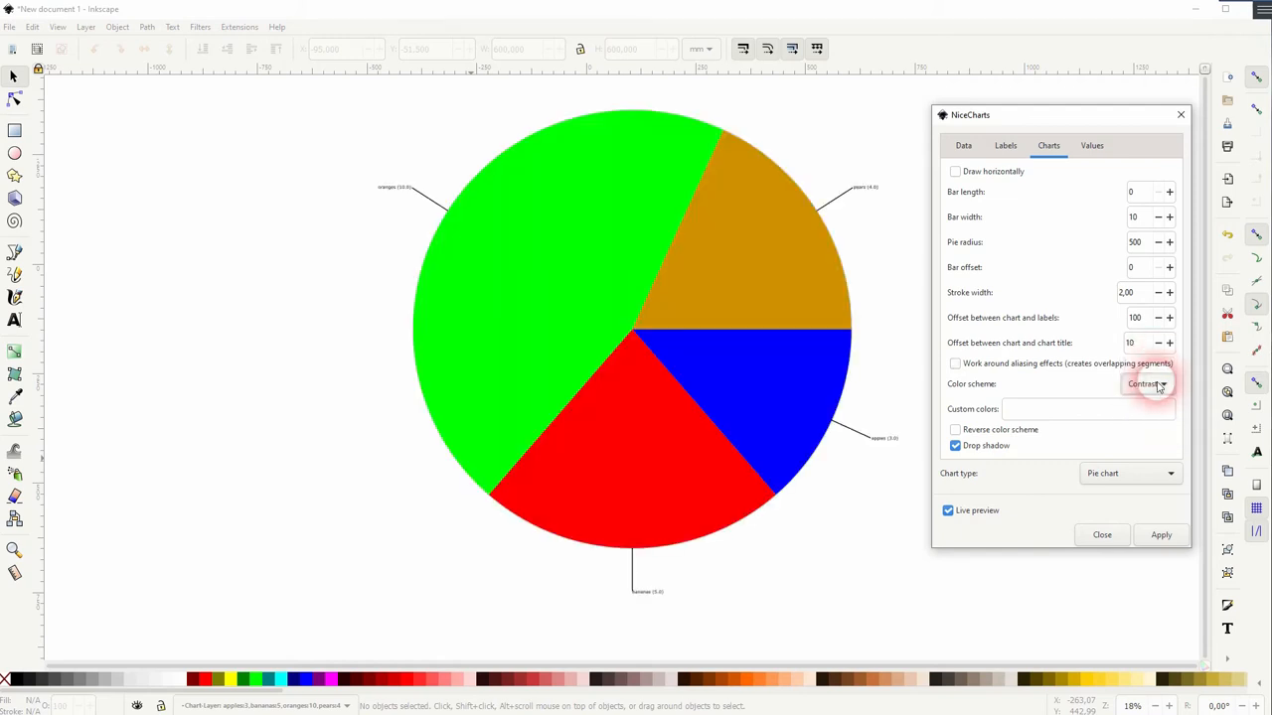
pyautogui.click(1149, 383)
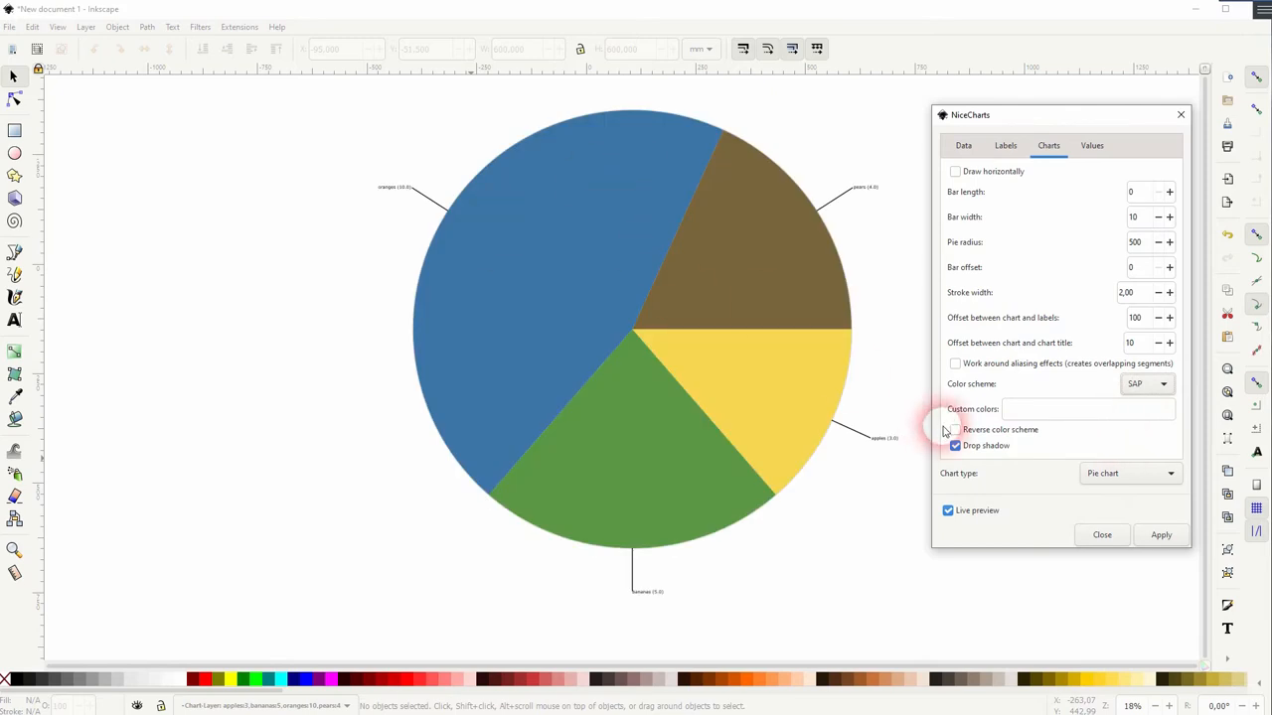
pyautogui.click(954, 430)
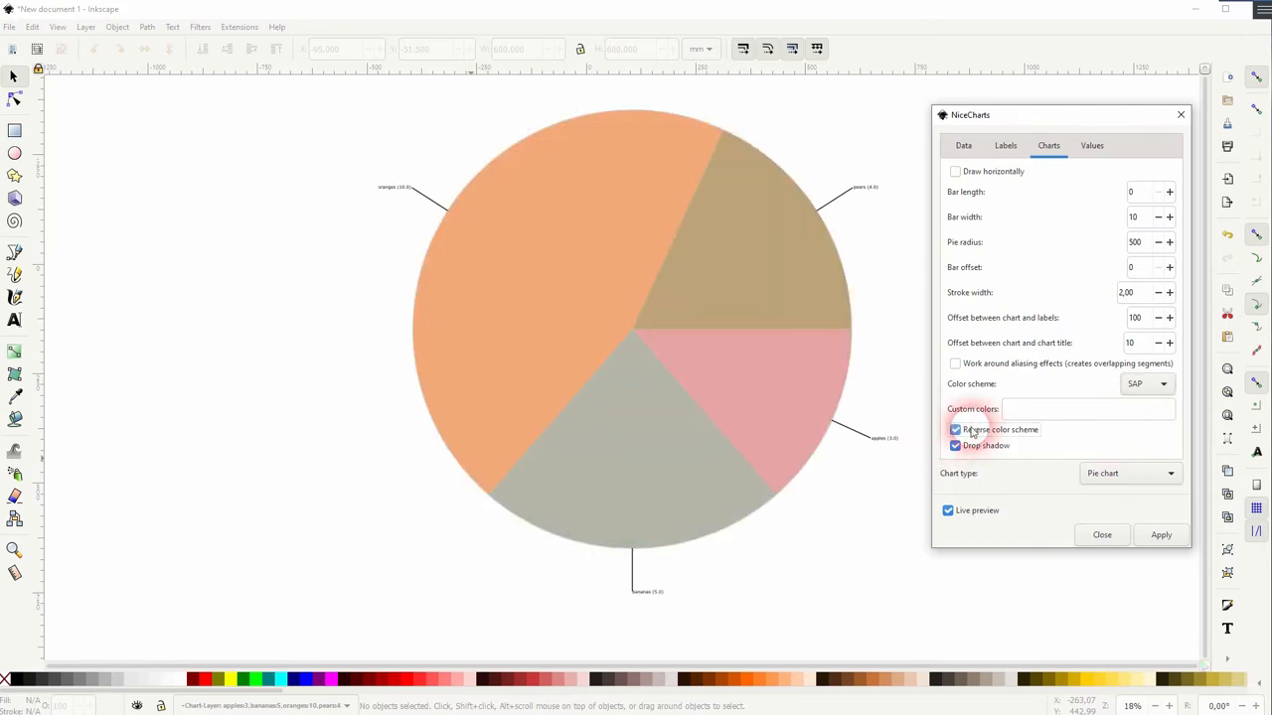
pyautogui.click(954, 430)
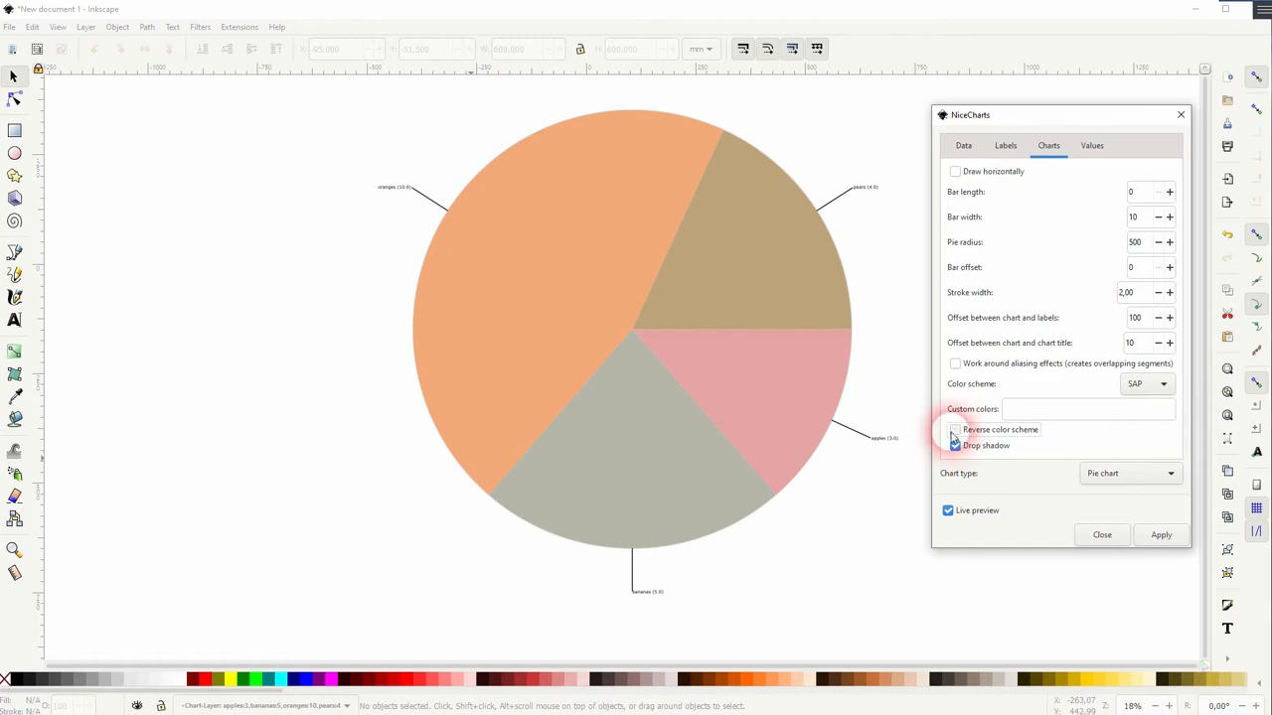
pyautogui.click(953, 445)
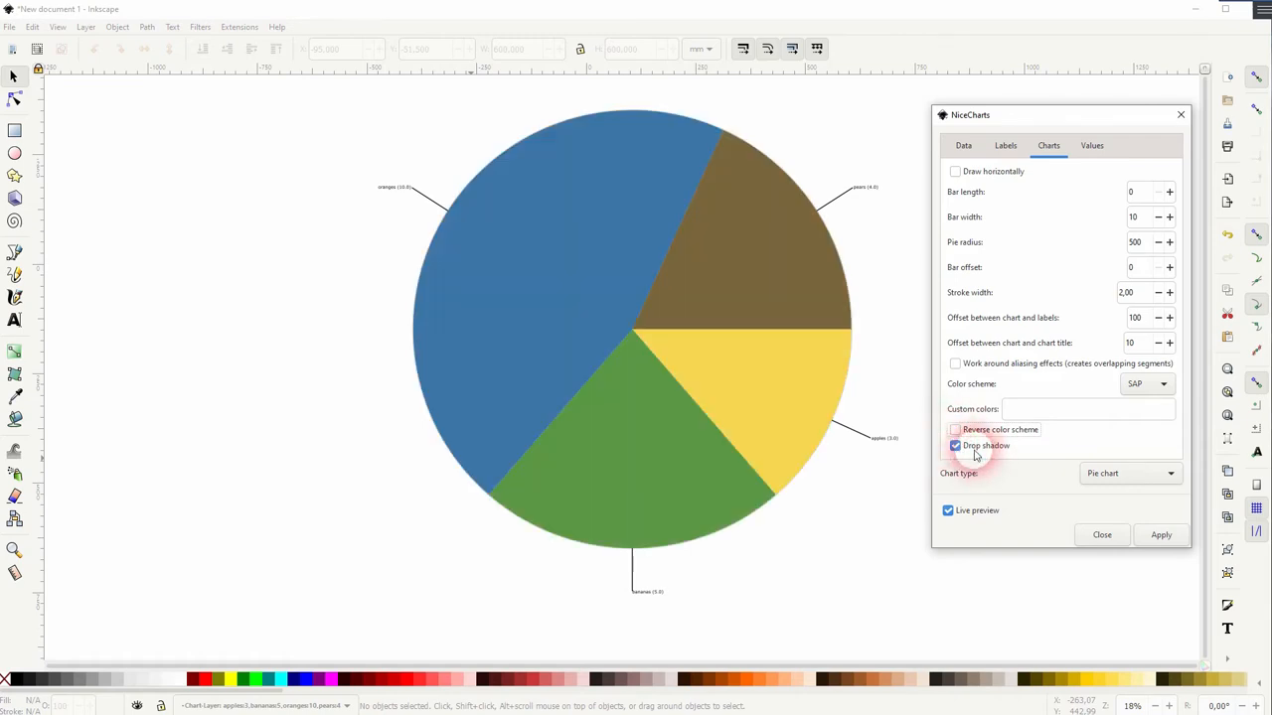
pyautogui.click(954, 445)
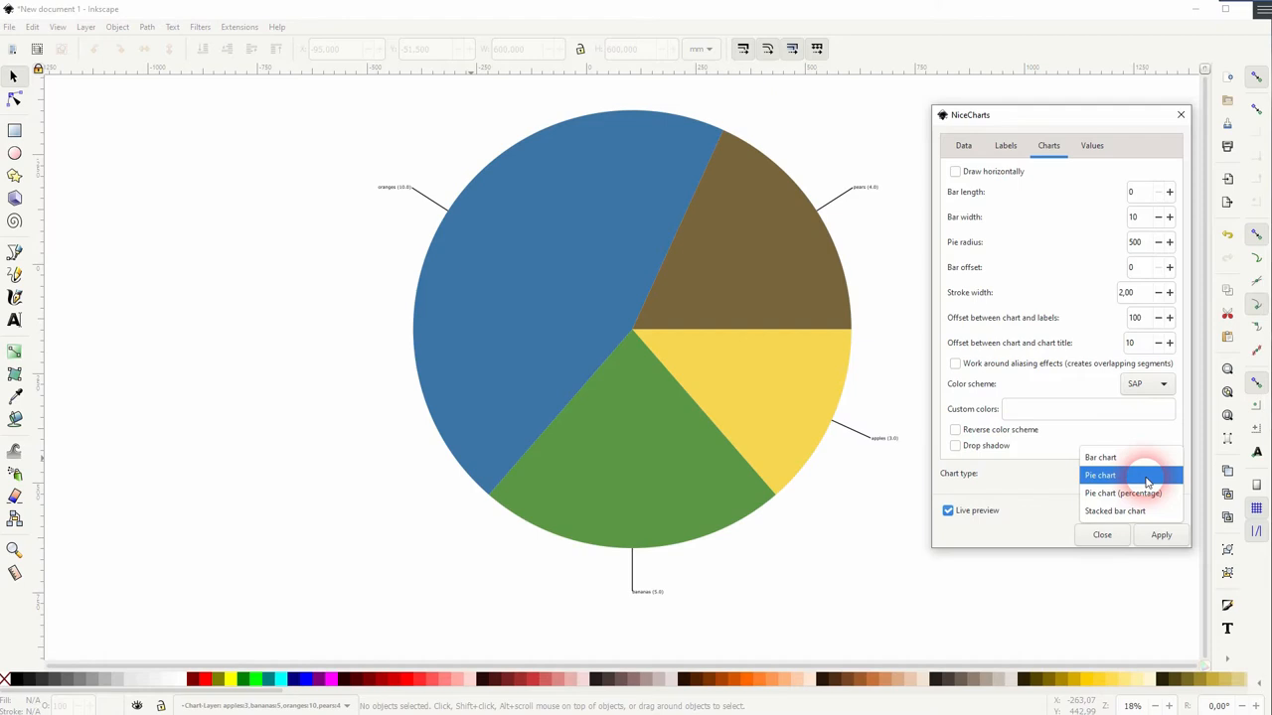
pyautogui.click(1122, 493)
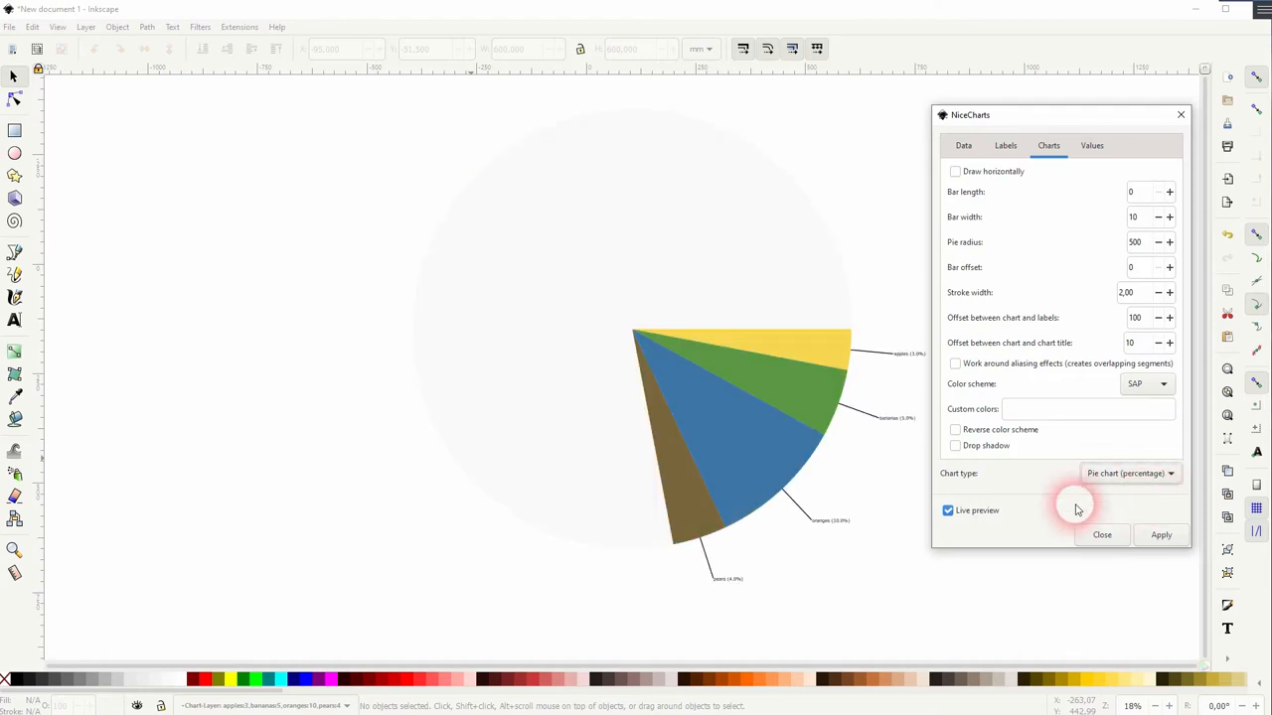
pyautogui.moveTo(735, 473)
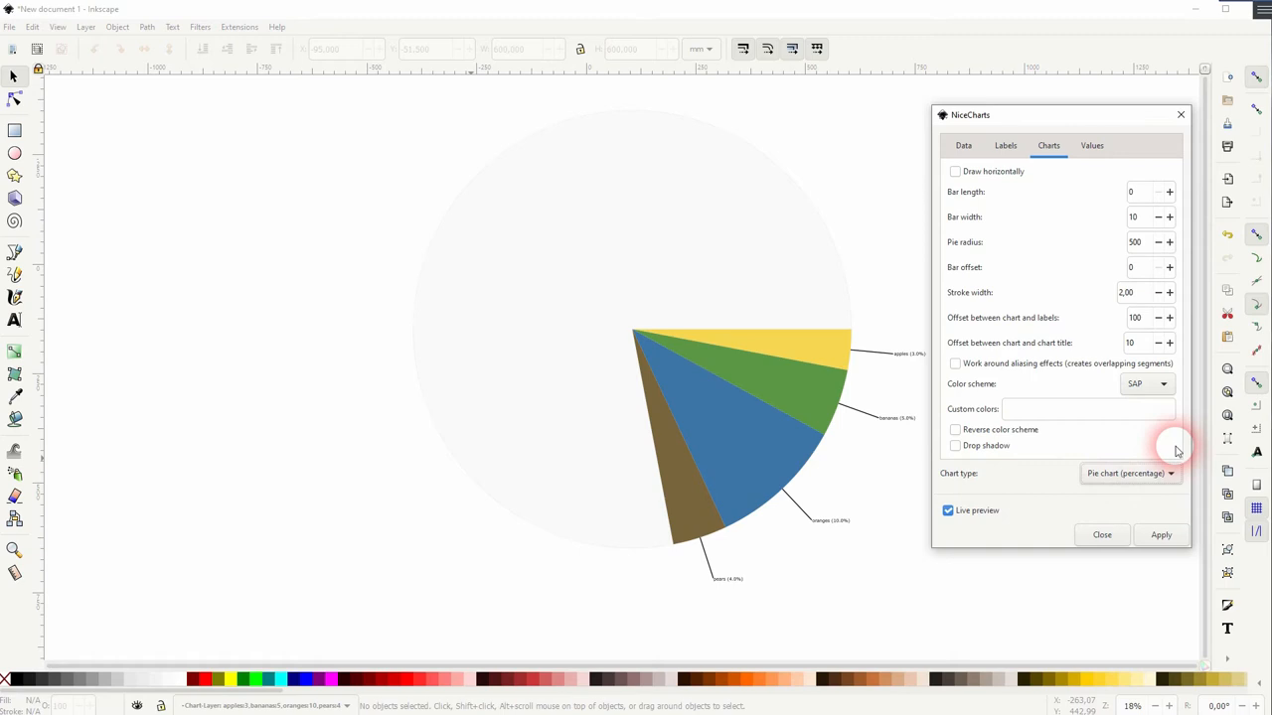
pyautogui.click(1128, 473)
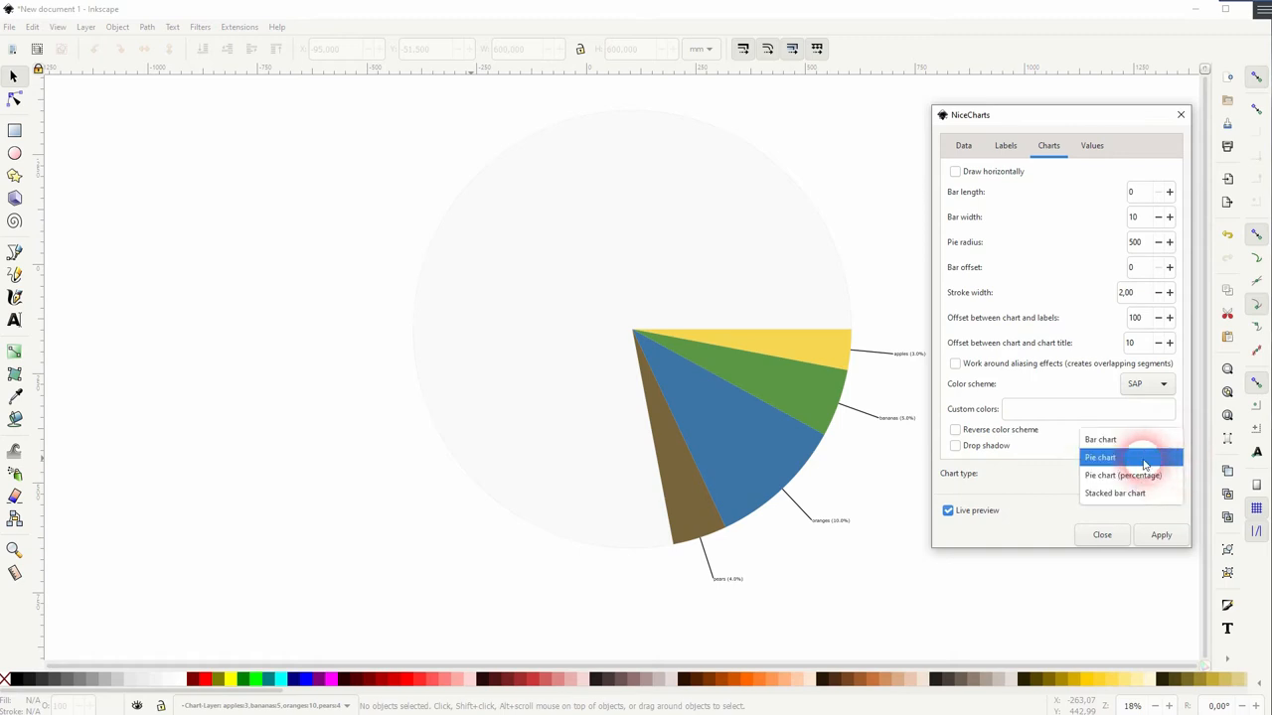
pyautogui.click(1101, 439)
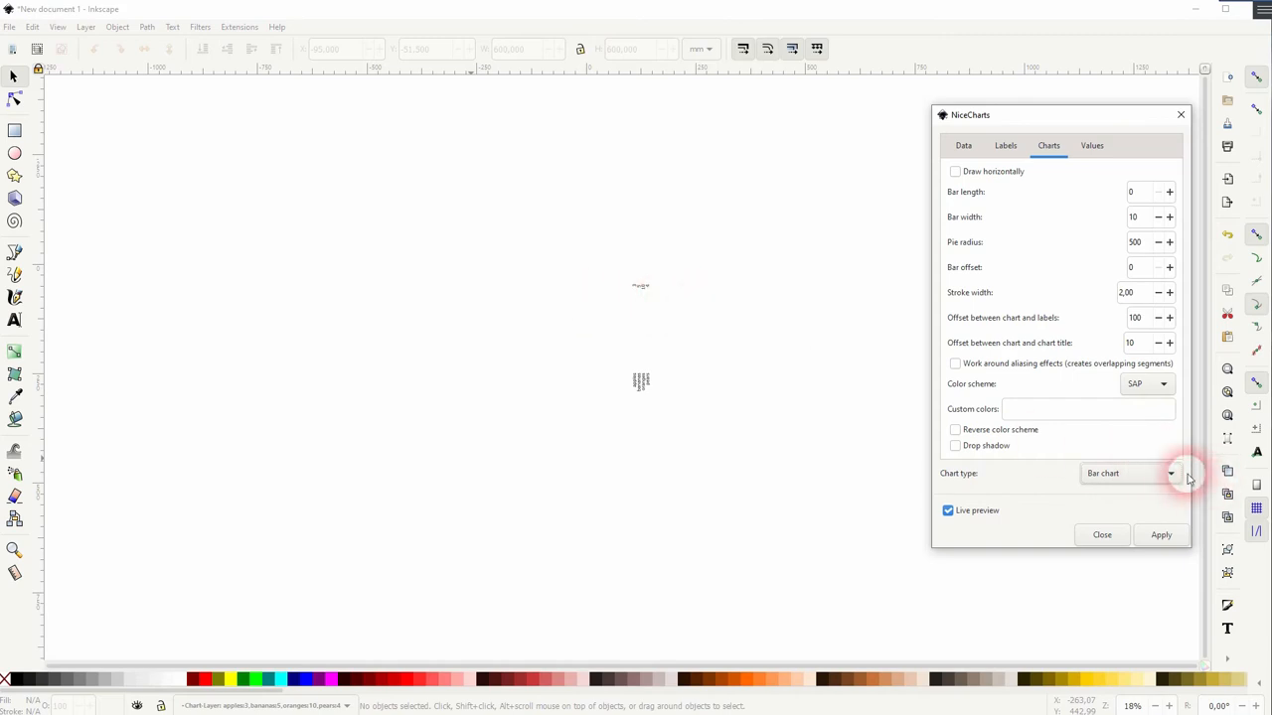
pyautogui.click(1132, 191)
pyautogui.write('100')
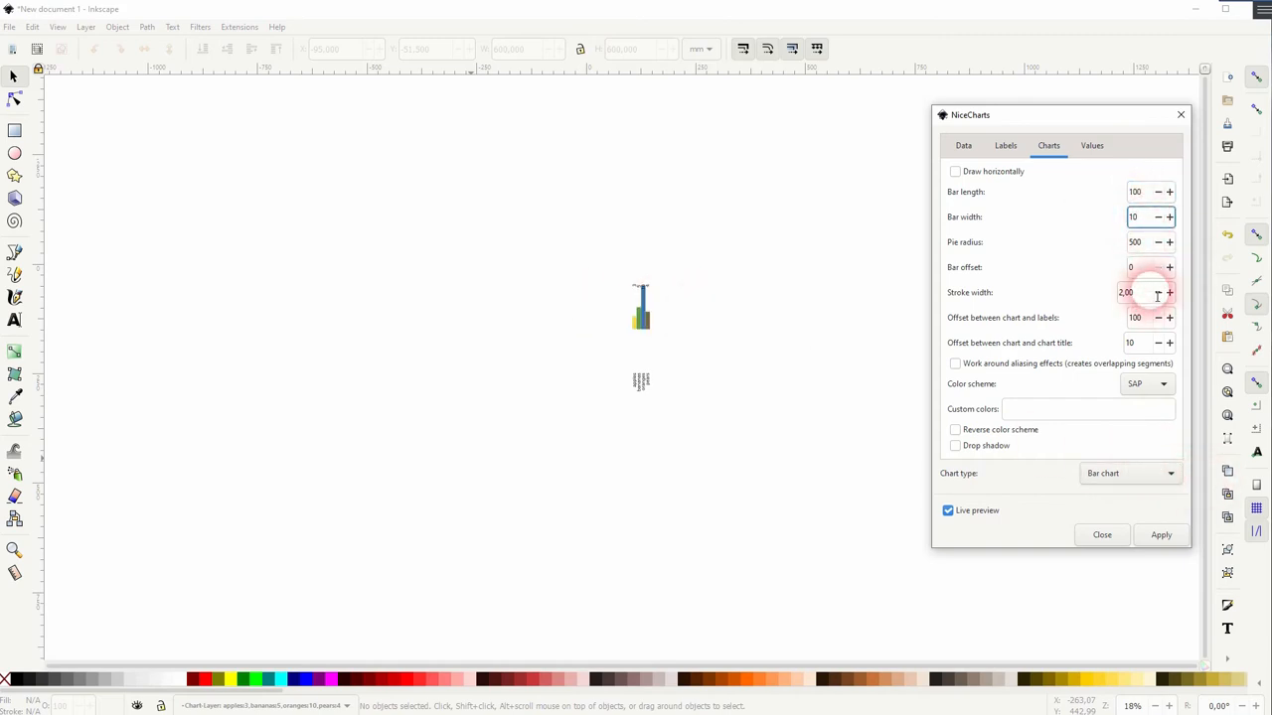
pyautogui.click(1129, 473)
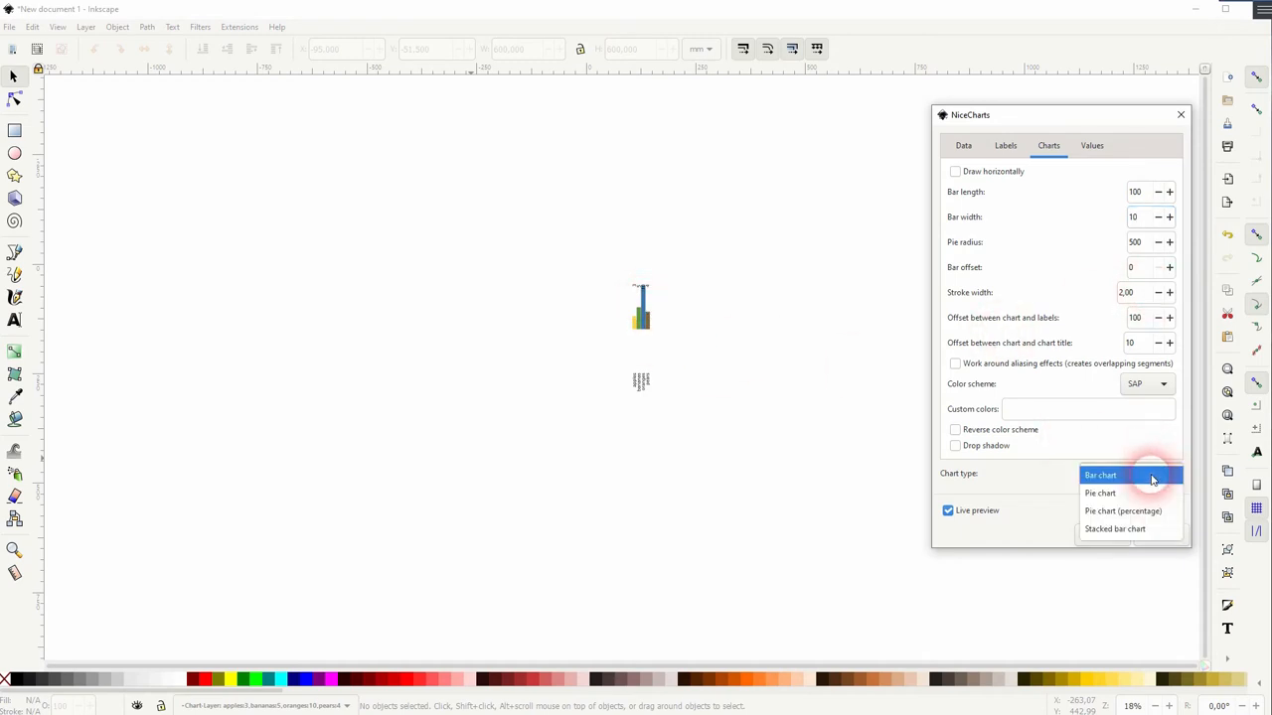
pyautogui.click(1101, 493)
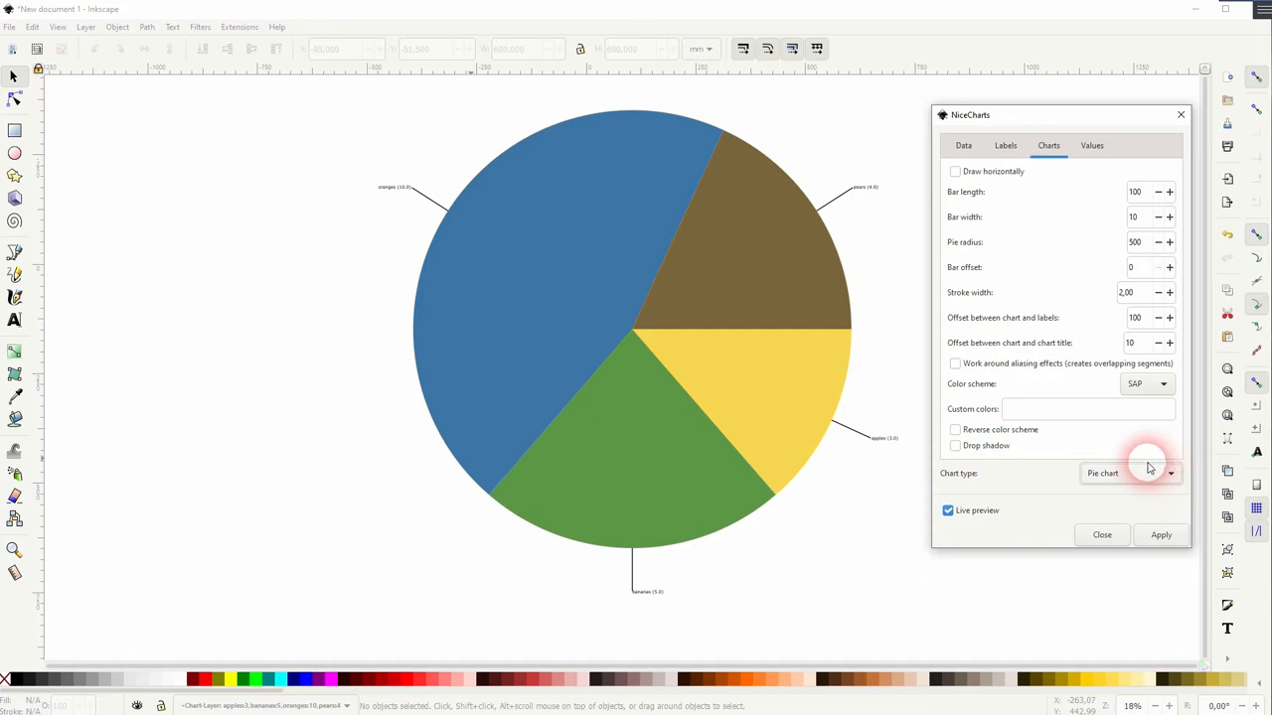
pyautogui.moveTo(1100, 434)
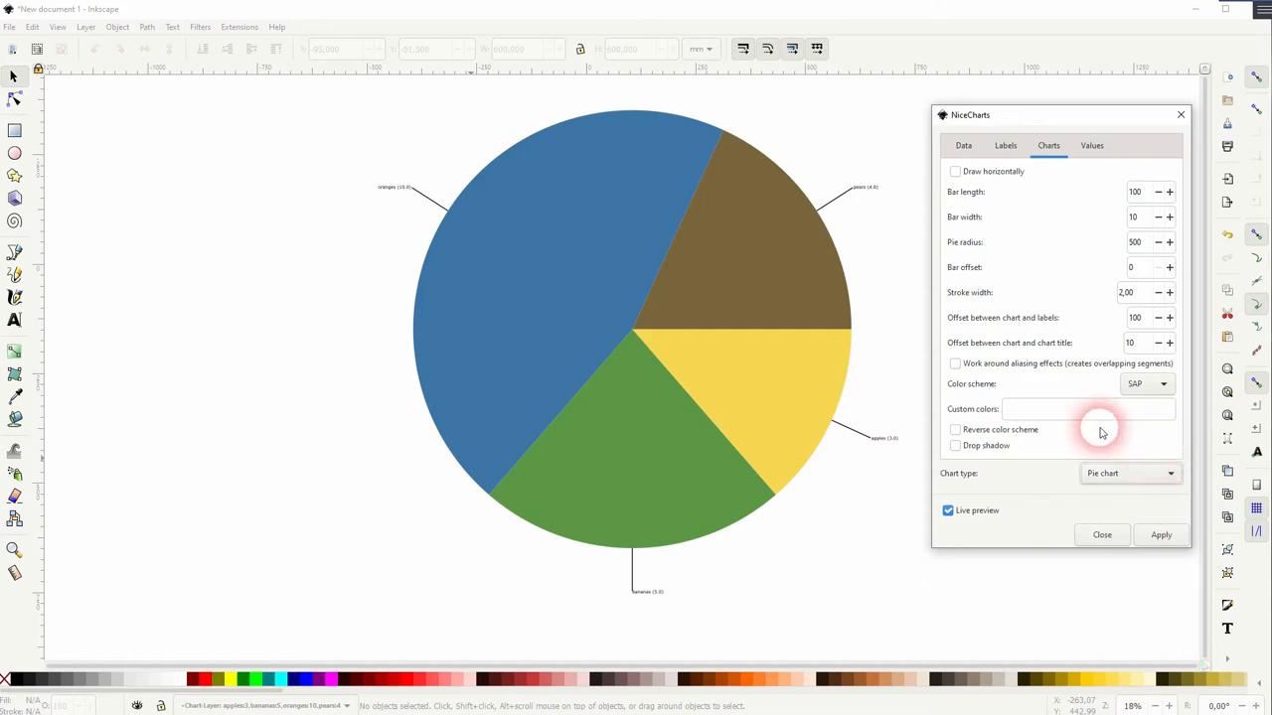
# Step: Toggle Show values off and back on so slice values stay beside the labels
pyautogui.click(1091, 145)
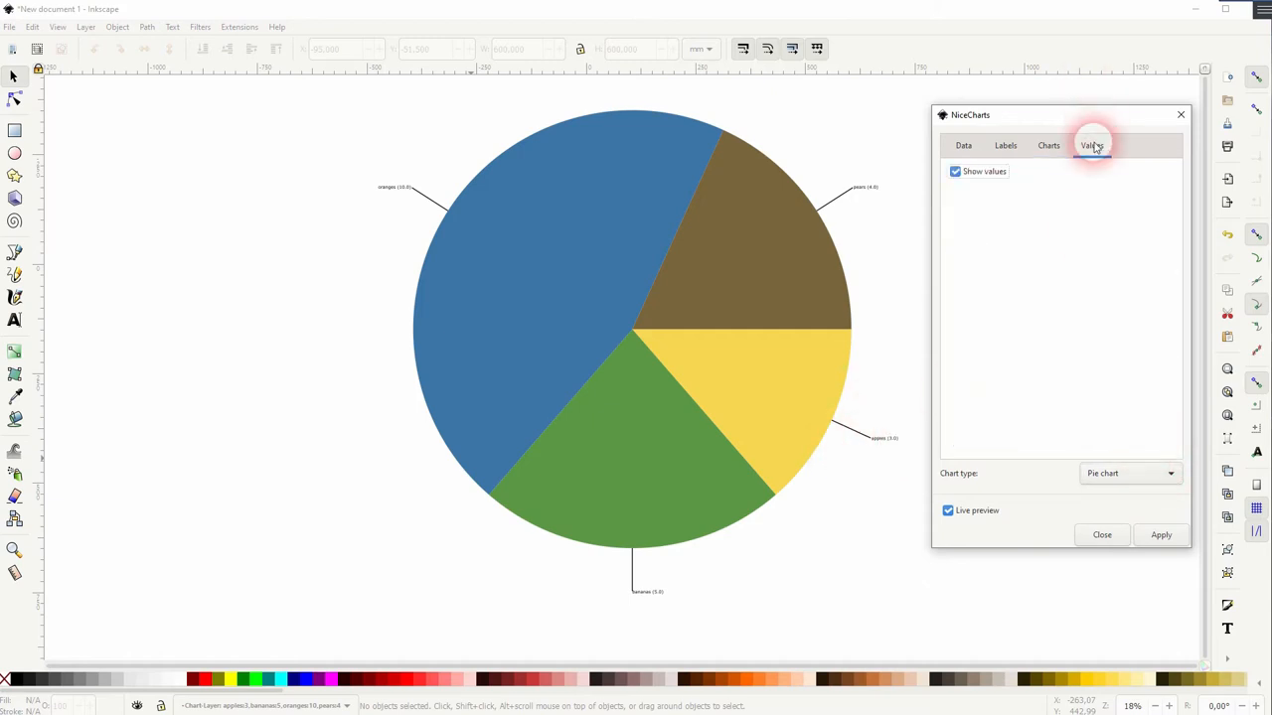
pyautogui.moveTo(993, 175)
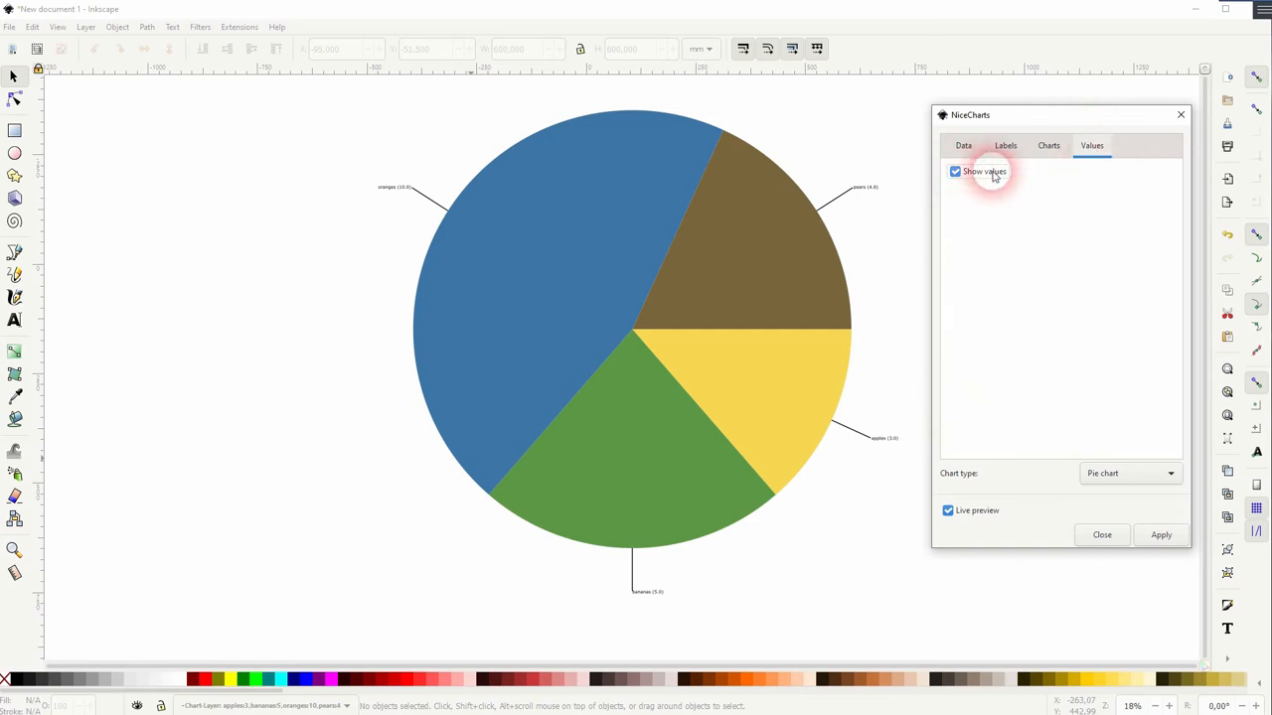
pyautogui.click(954, 171)
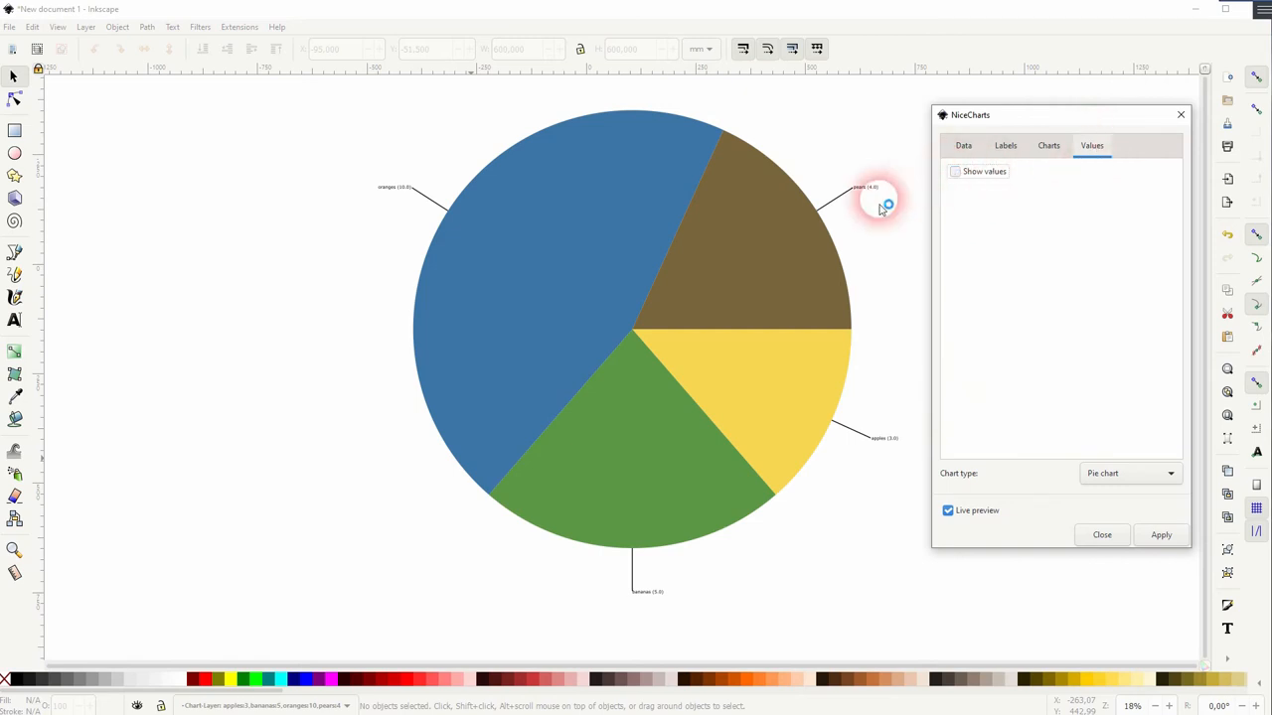
pyautogui.click(953, 171)
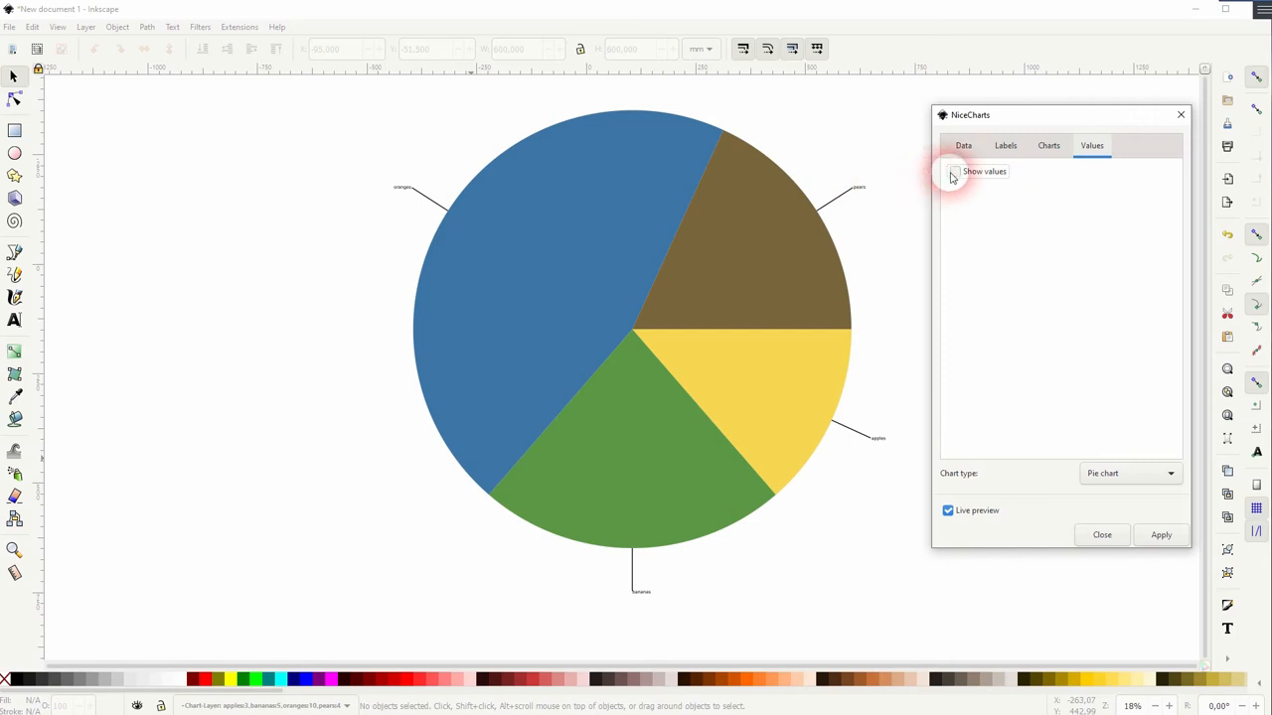
pyautogui.click(954, 171)
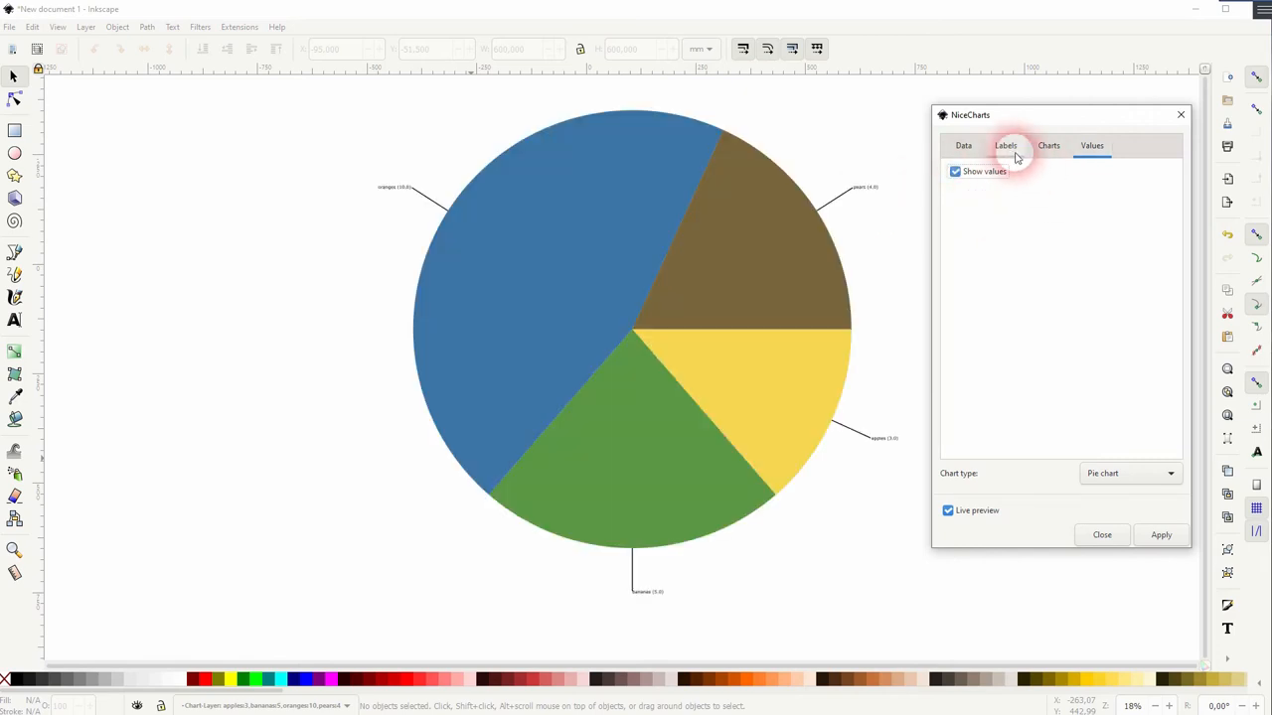
# Step: Raise the label font size from 10 to 50
pyautogui.click(1005, 145)
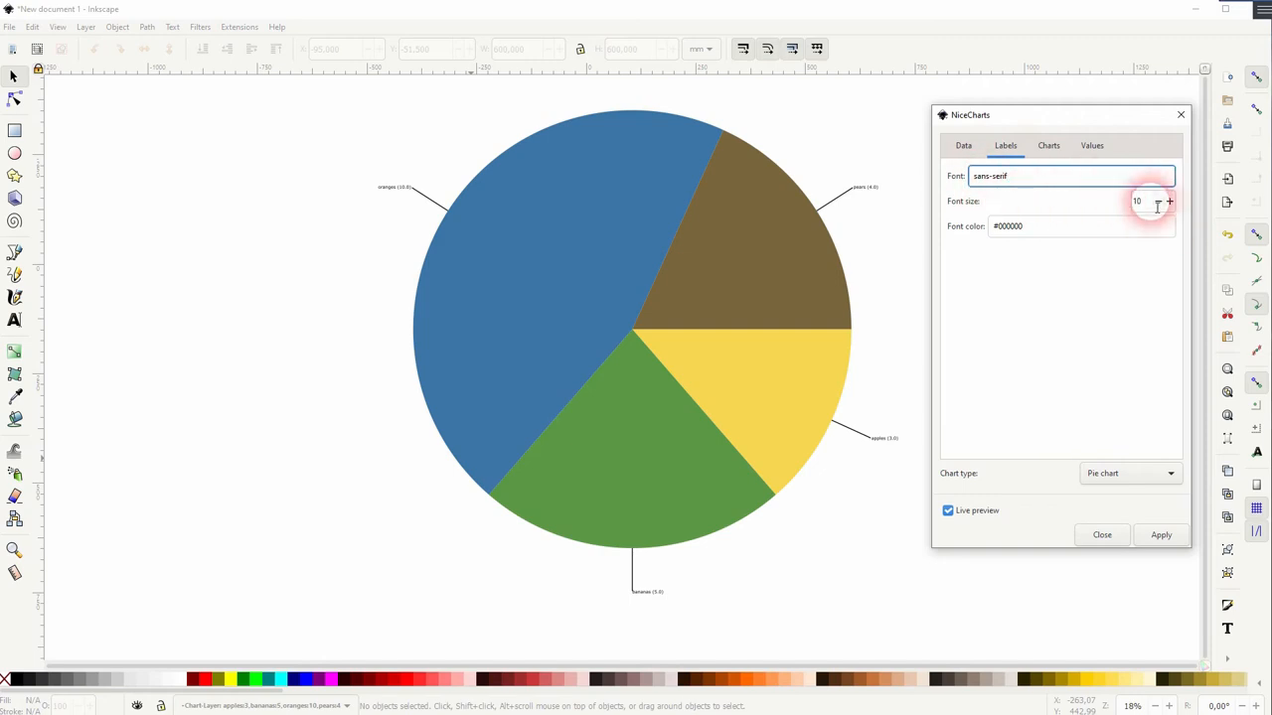
pyautogui.click(1156, 202)
pyautogui.write('50')
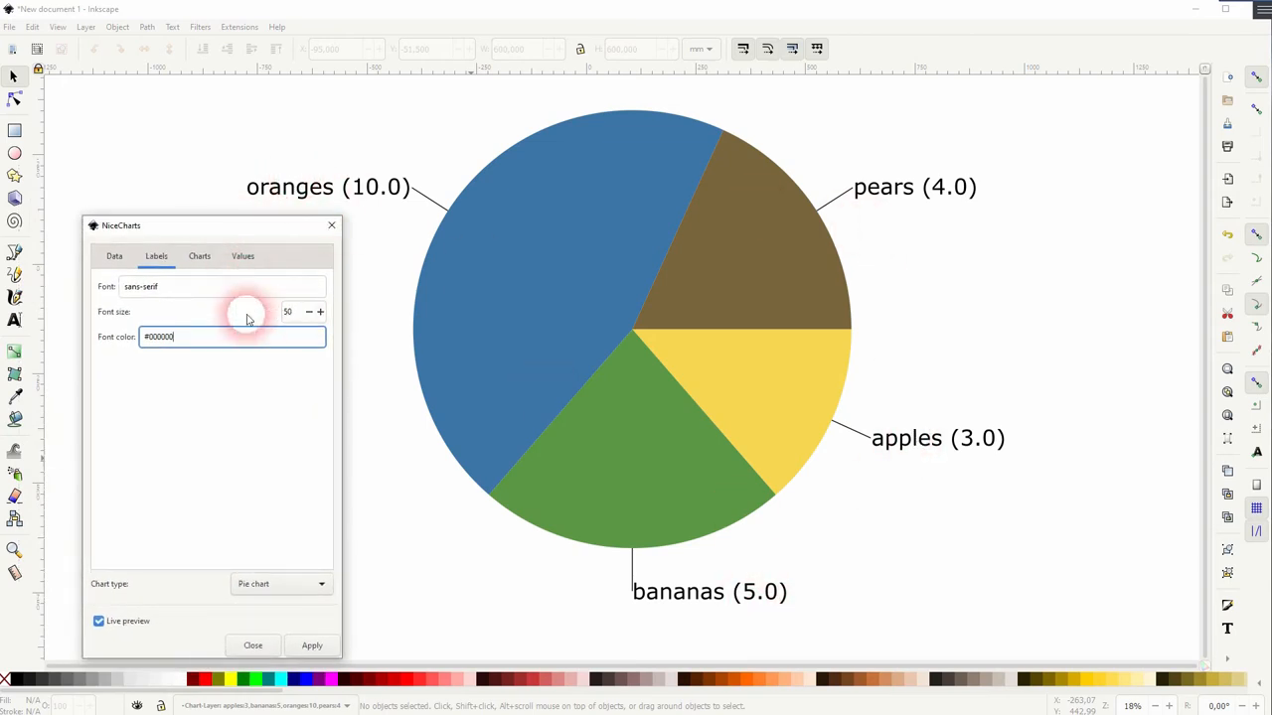
# Step: Begin appending a new entry to the direct-input fruit data, dismissing the resulting script error
pyautogui.click(116, 254)
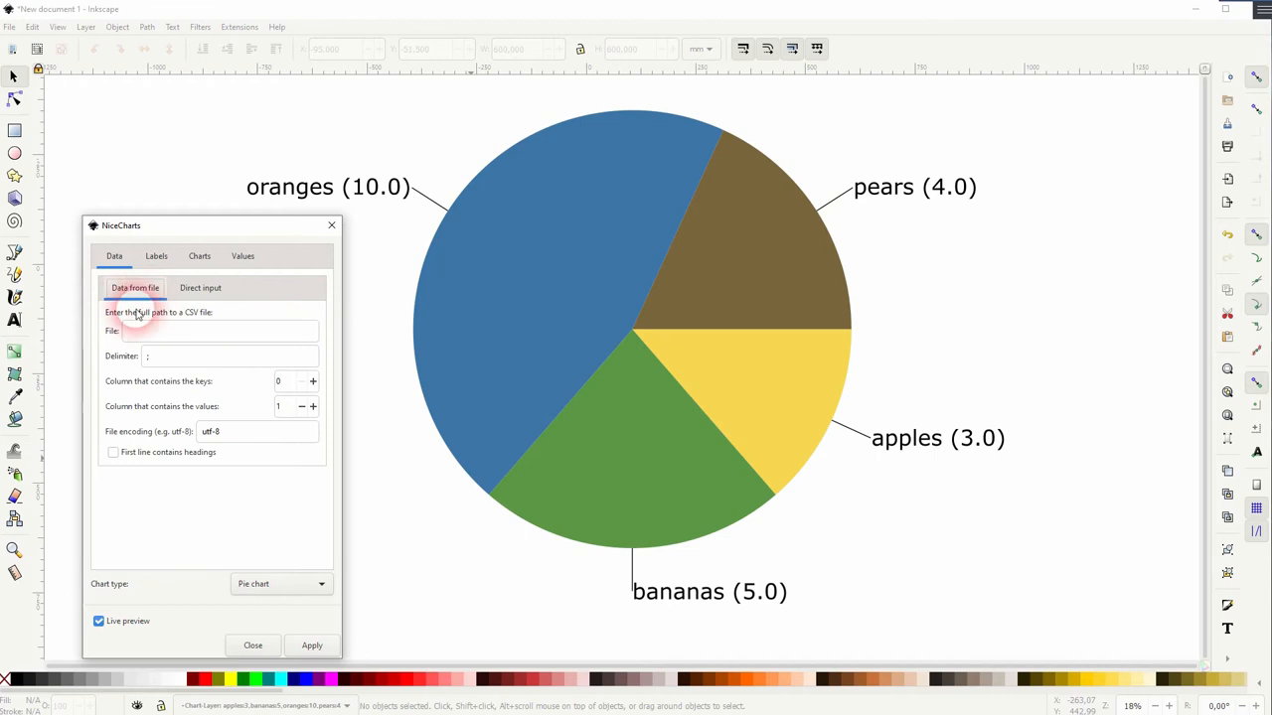
pyautogui.click(199, 288)
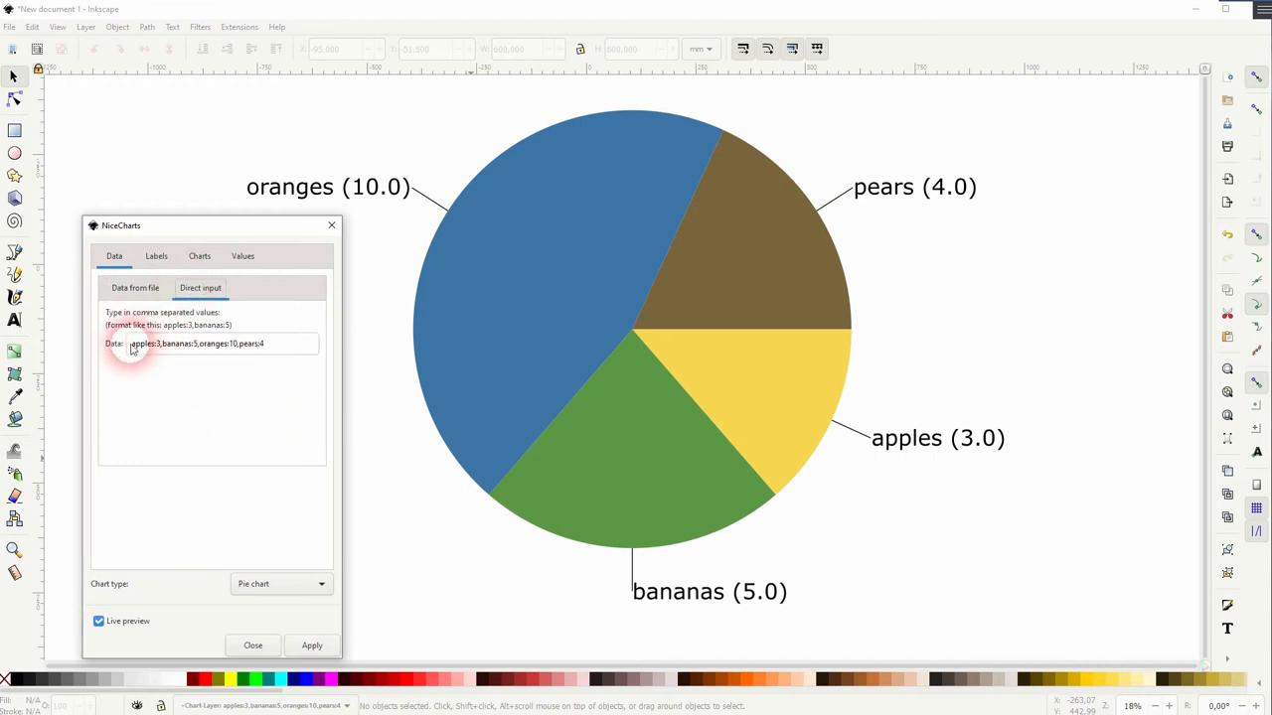
pyautogui.tripleClick(223, 341)
pyautogui.write(',')
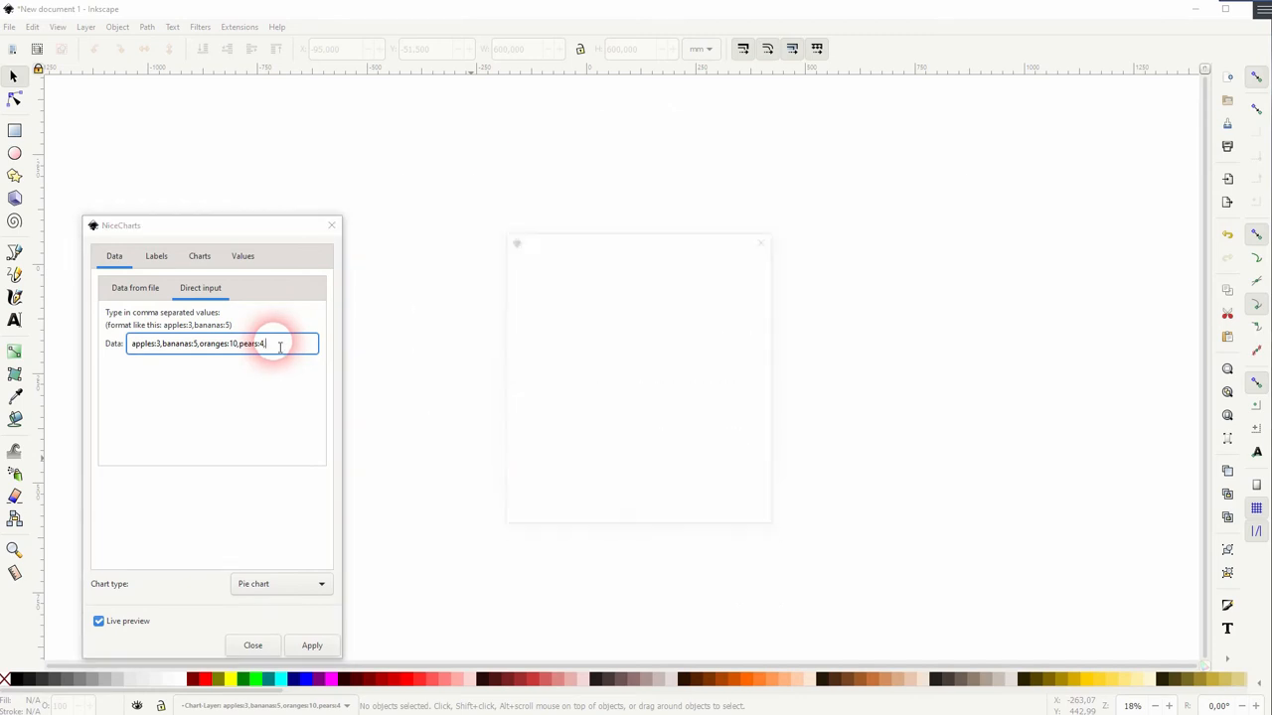
pyautogui.click(312, 643)
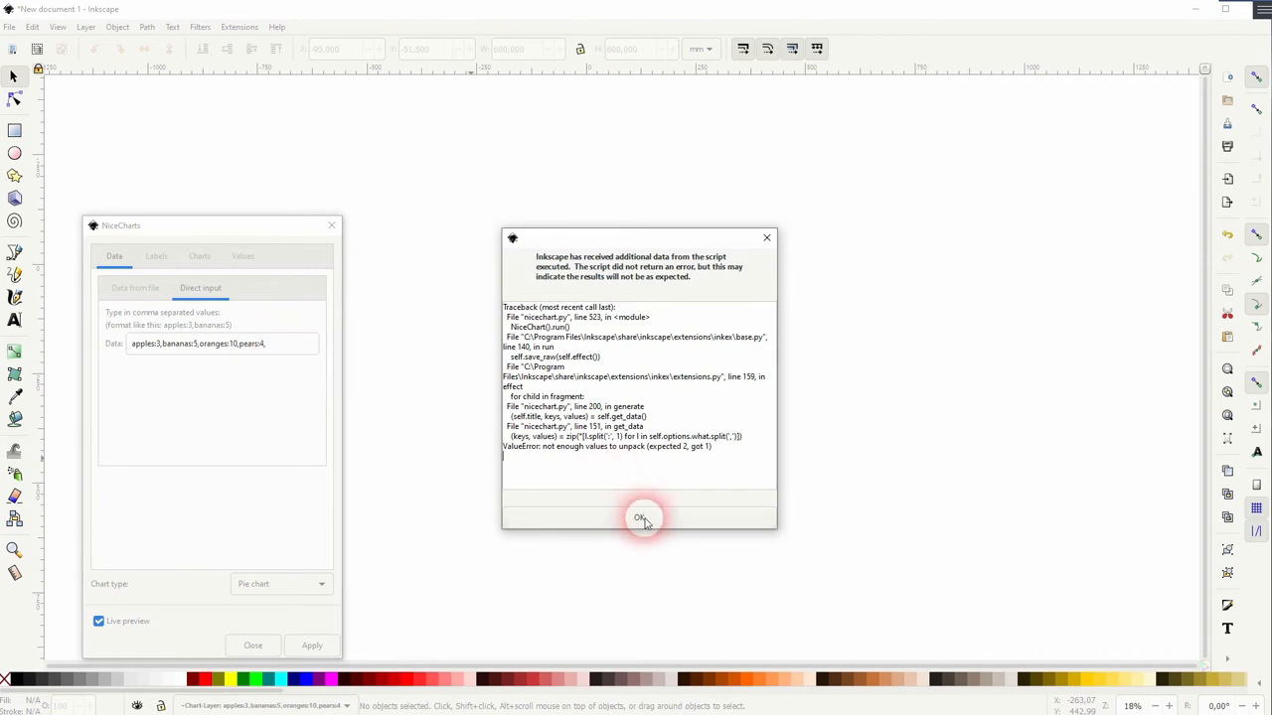
pyautogui.click(640, 517)
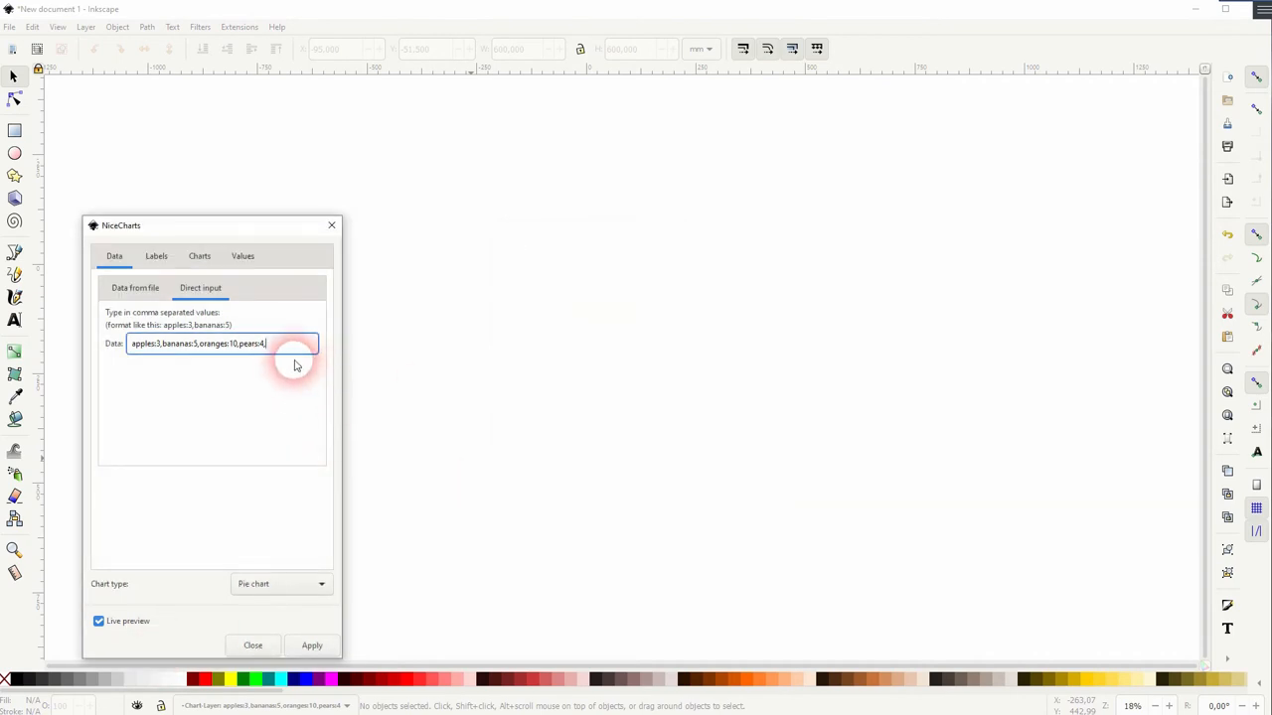
pyautogui.click(312, 644)
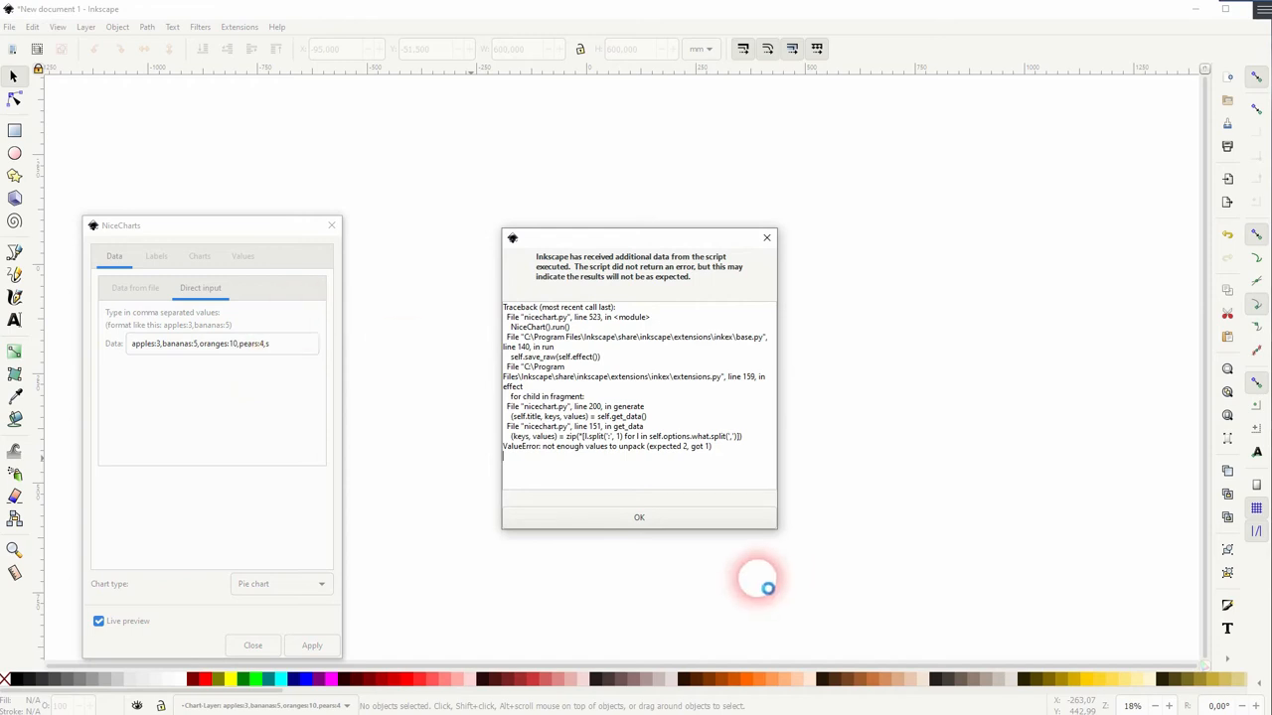
# Step: Complete the strawberries:50 entry and re-enable Live preview to show the fifth slice
pyautogui.click(640, 516)
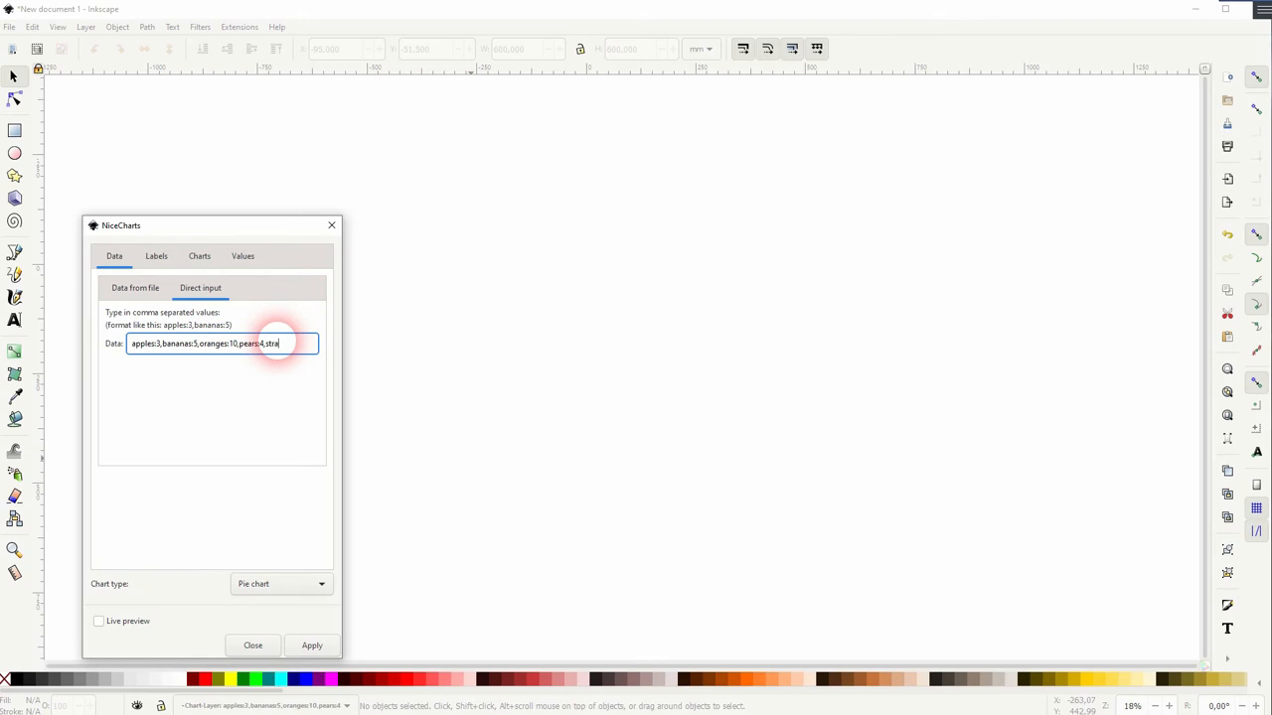
pyautogui.write('wberries')
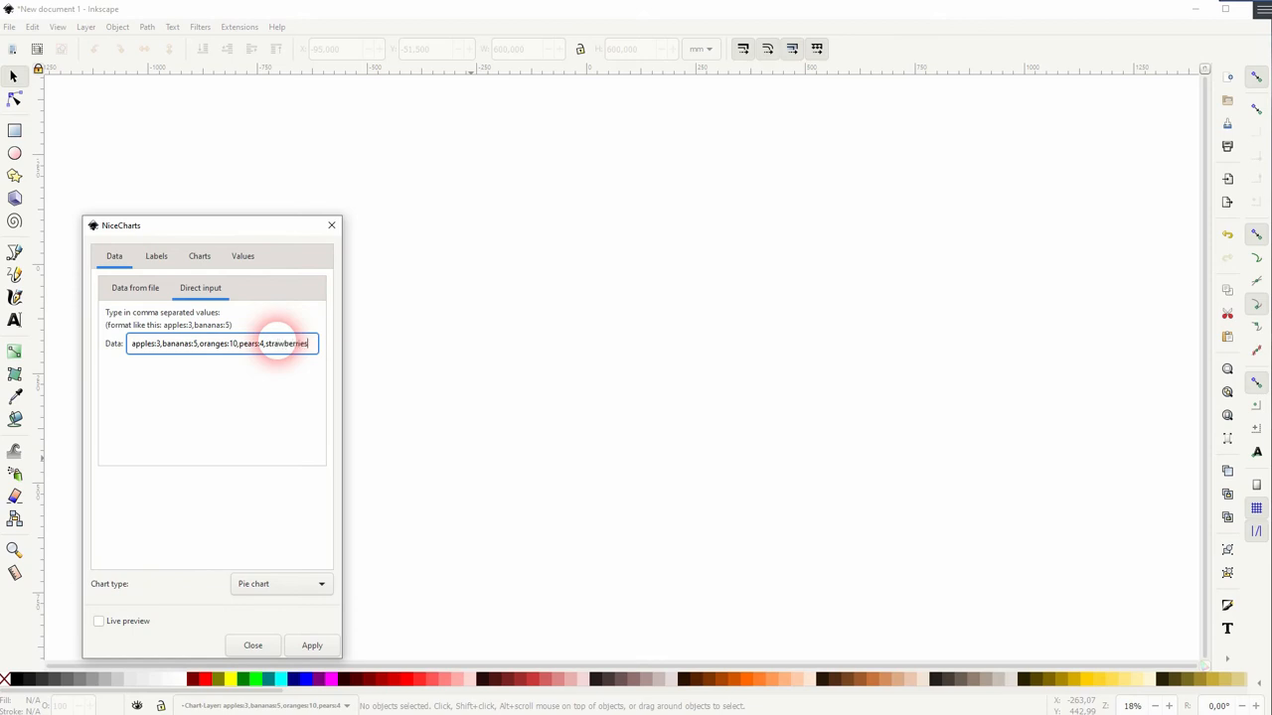
pyautogui.write(':5')
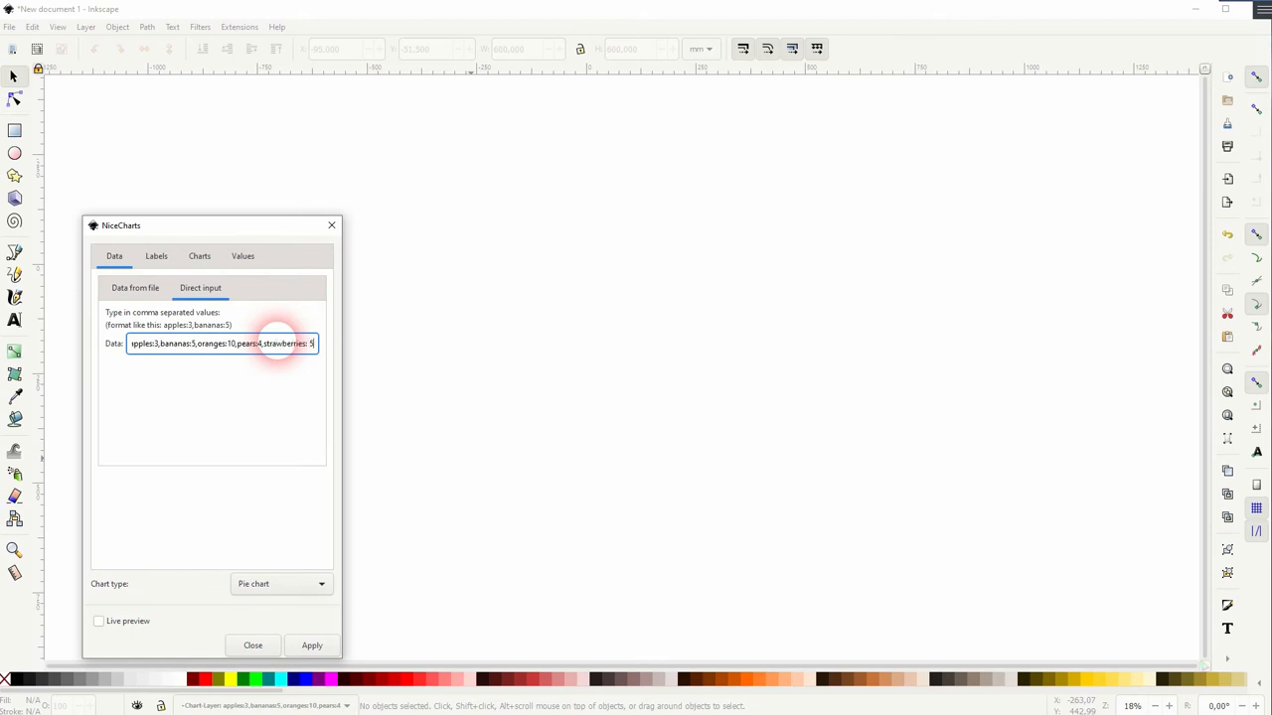
pyautogui.write('0')
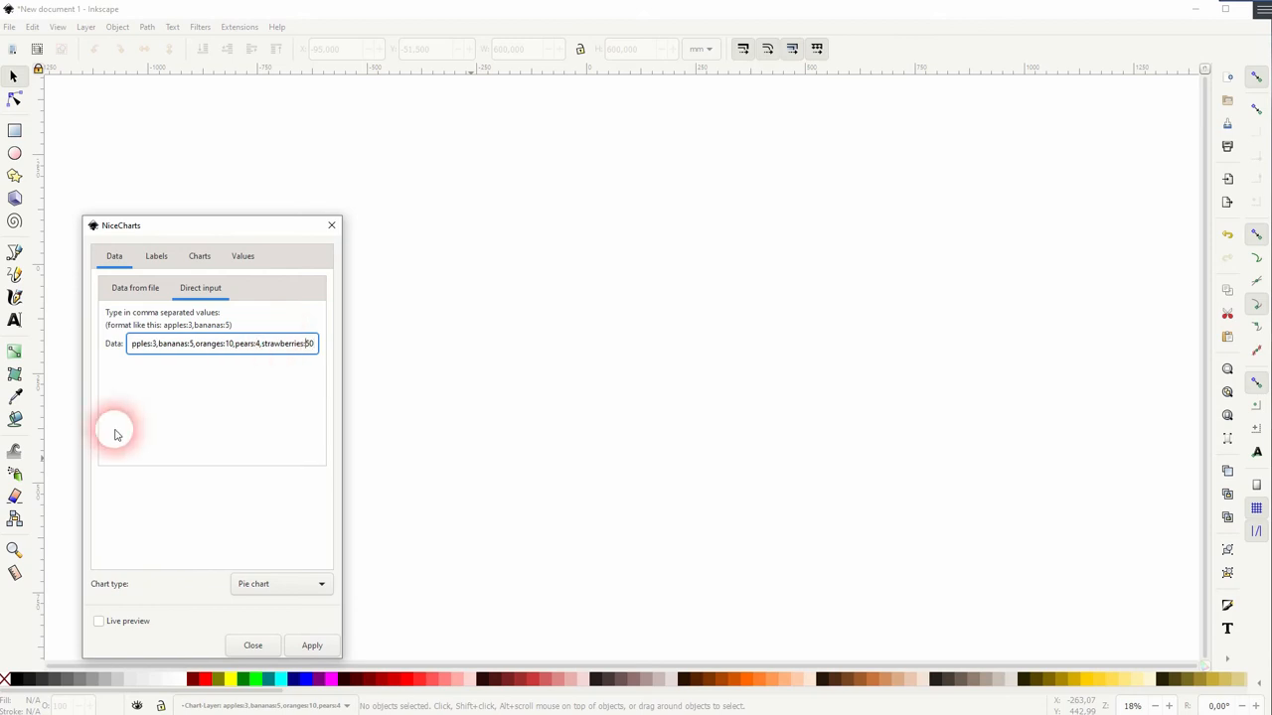
pyautogui.click(99, 620)
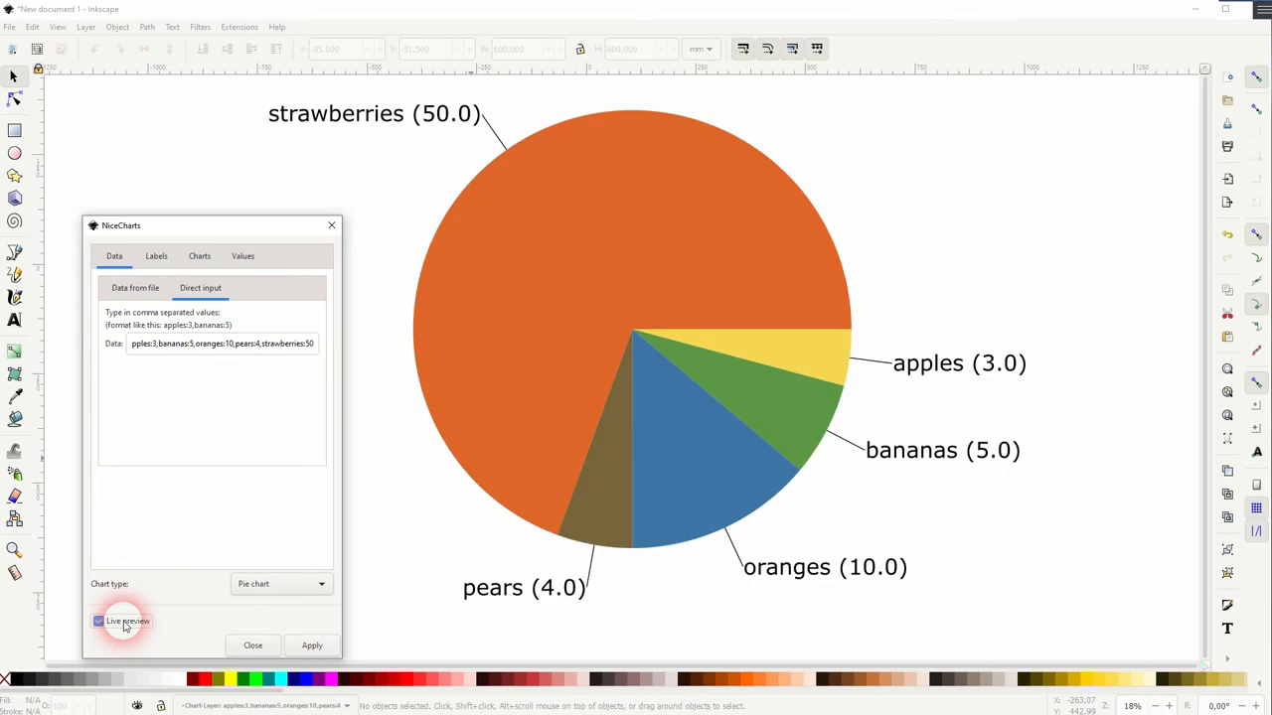
pyautogui.moveTo(284, 124)
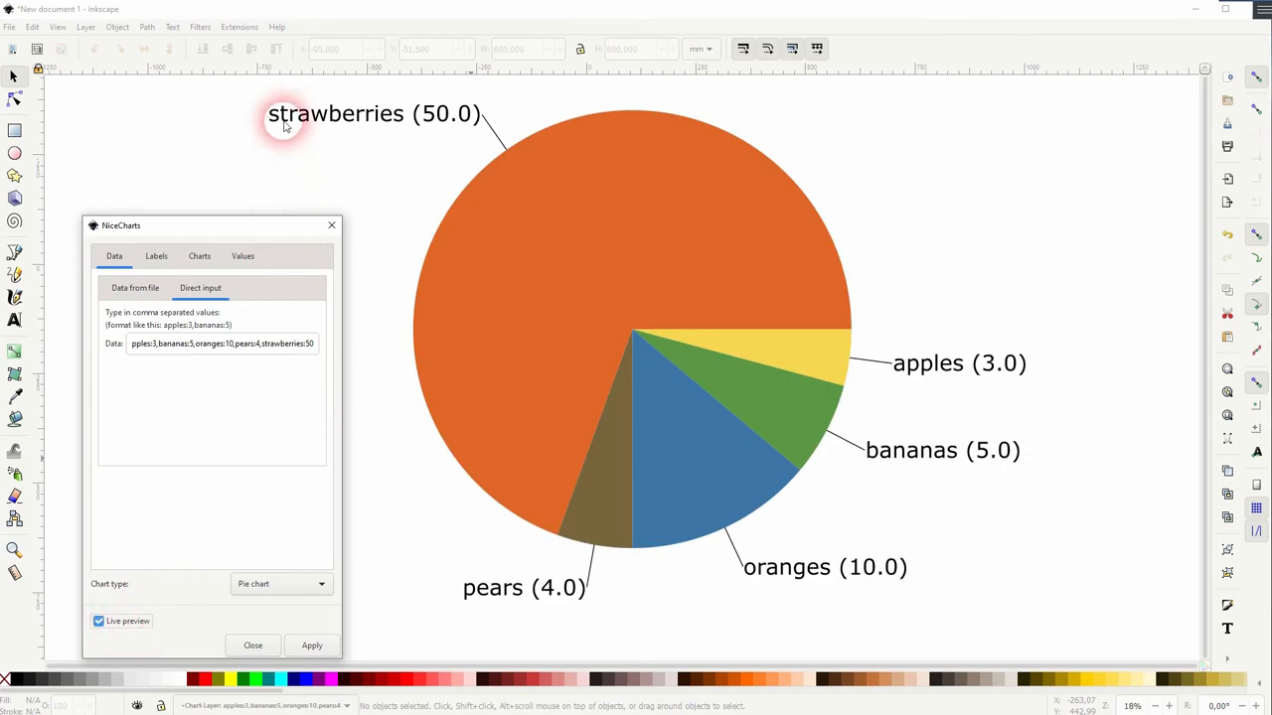
pyautogui.moveTo(515, 445)
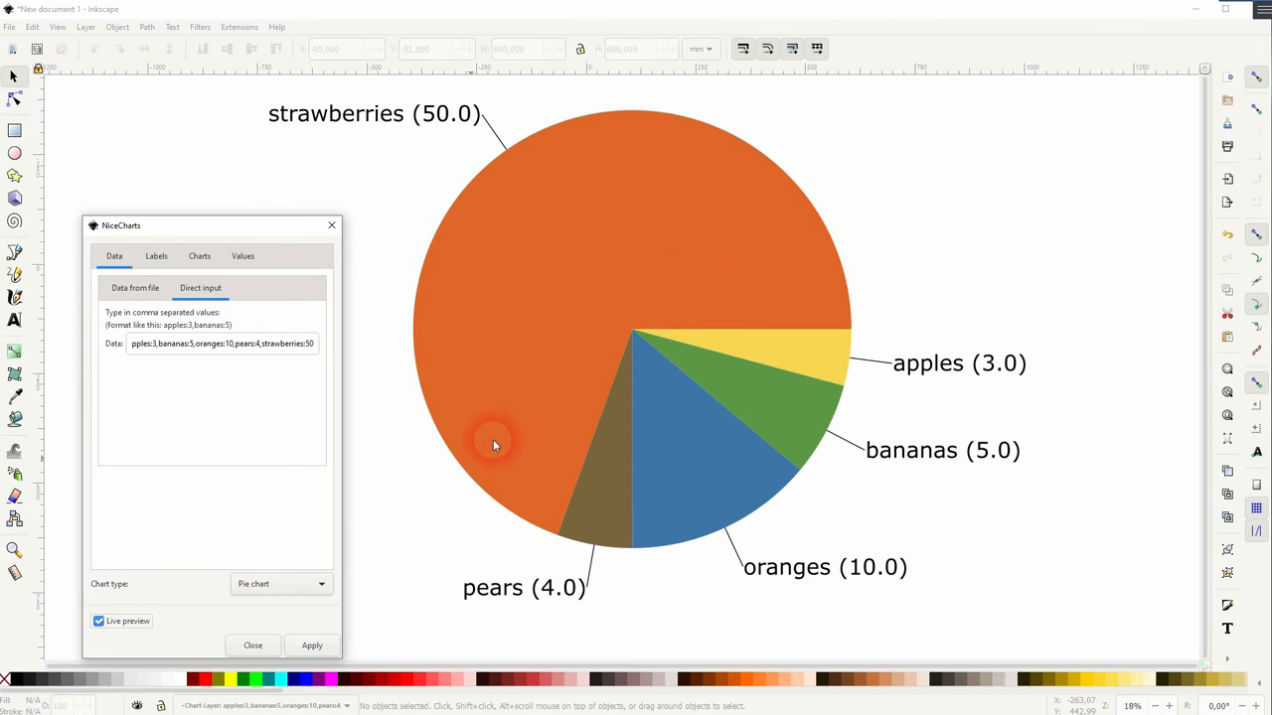
pyautogui.moveTo(270, 377)
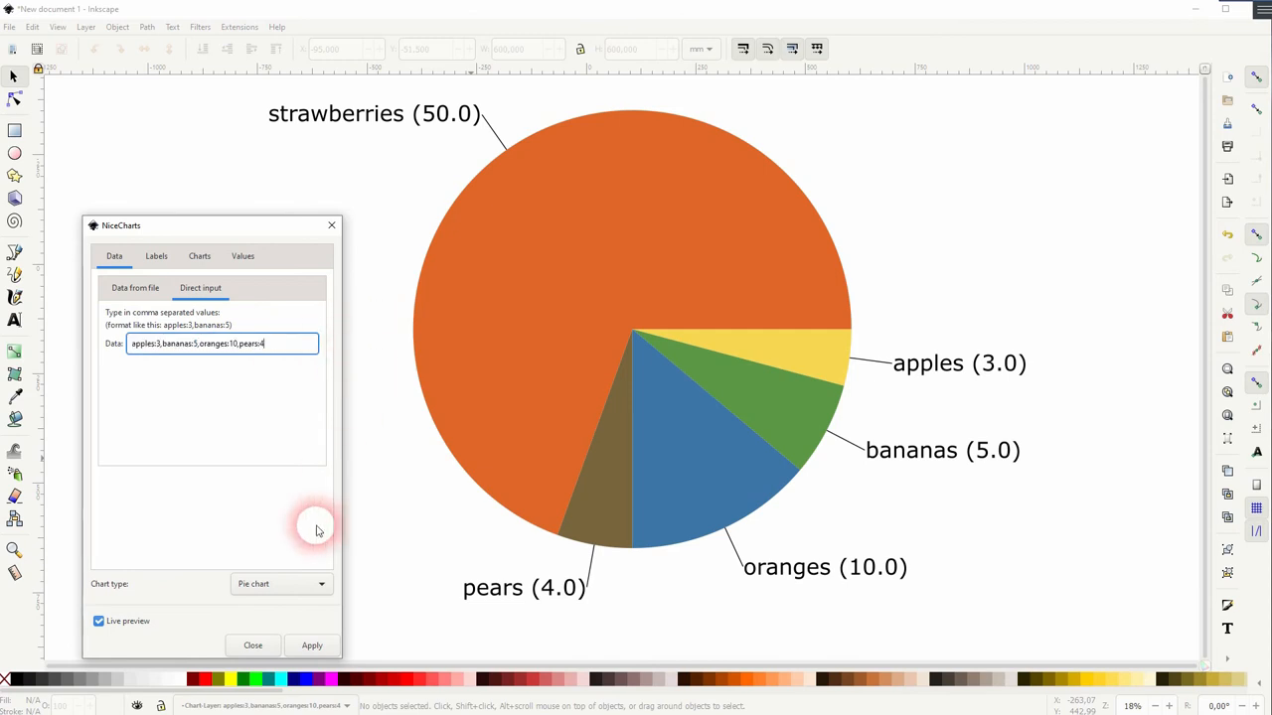
# Step: Apply the four-fruit pie chart to the document and close NiceCharts
pyautogui.click(312, 646)
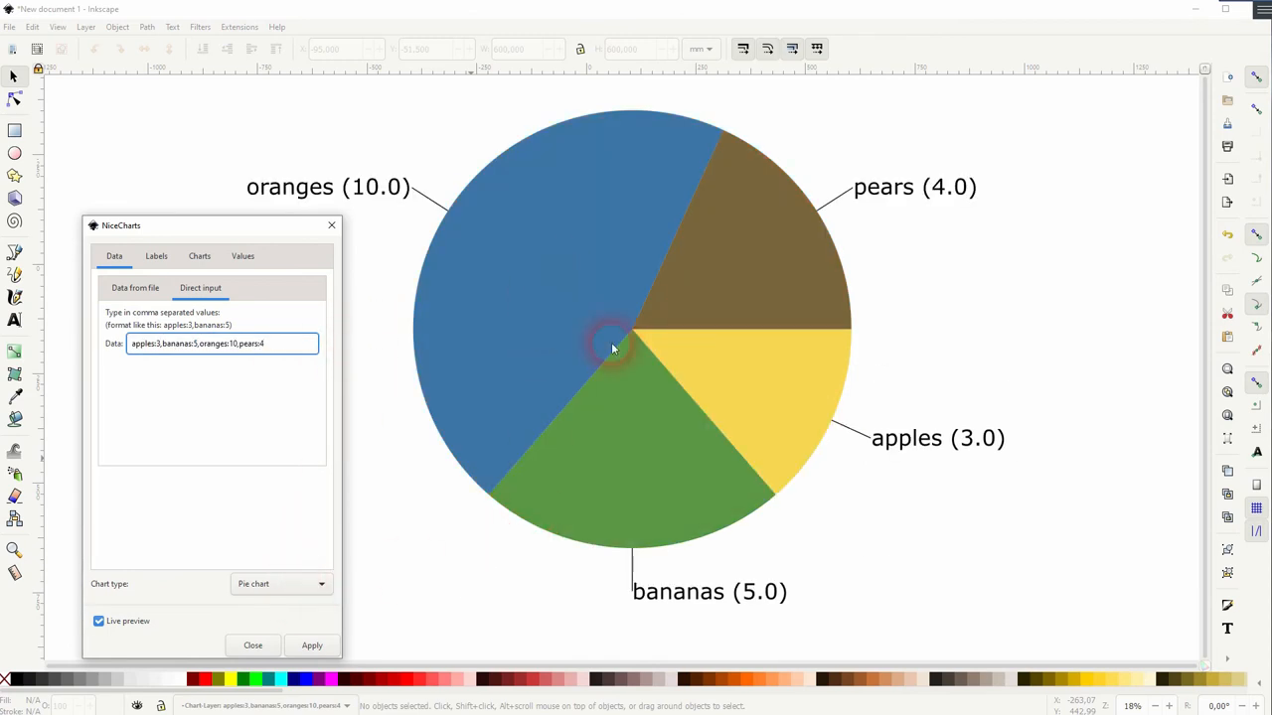
pyautogui.click(312, 645)
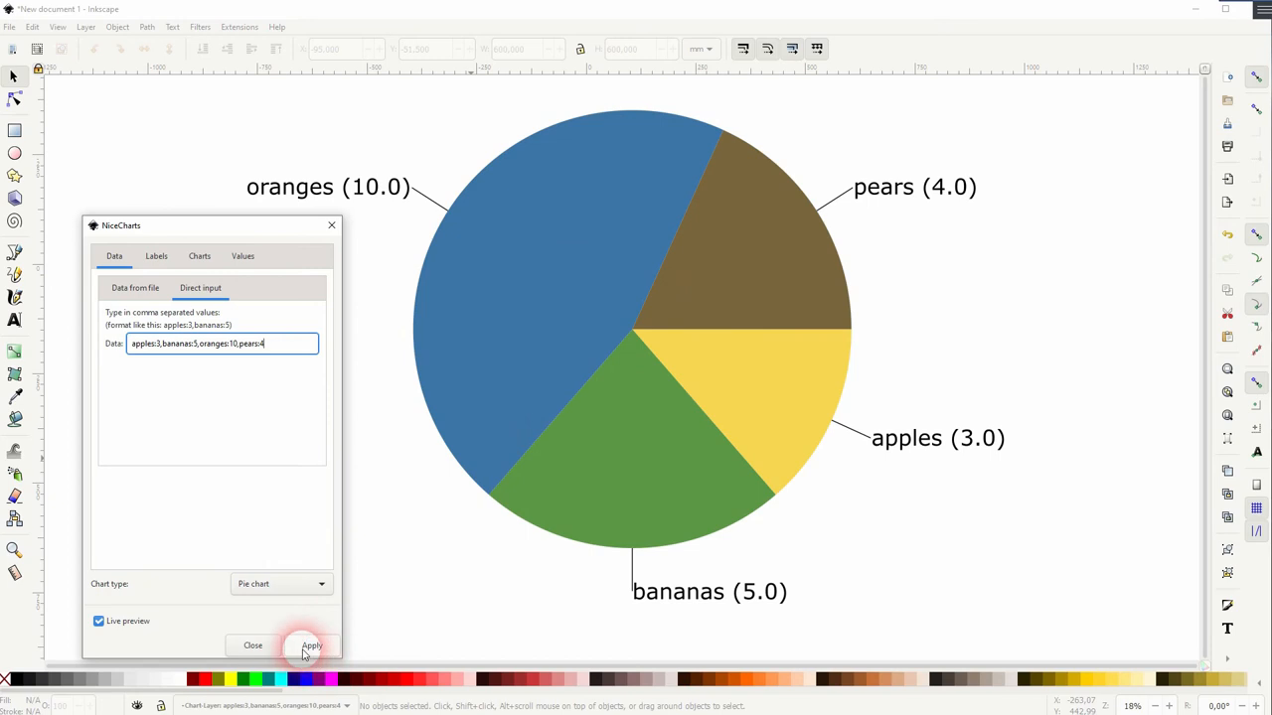
pyautogui.click(310, 645)
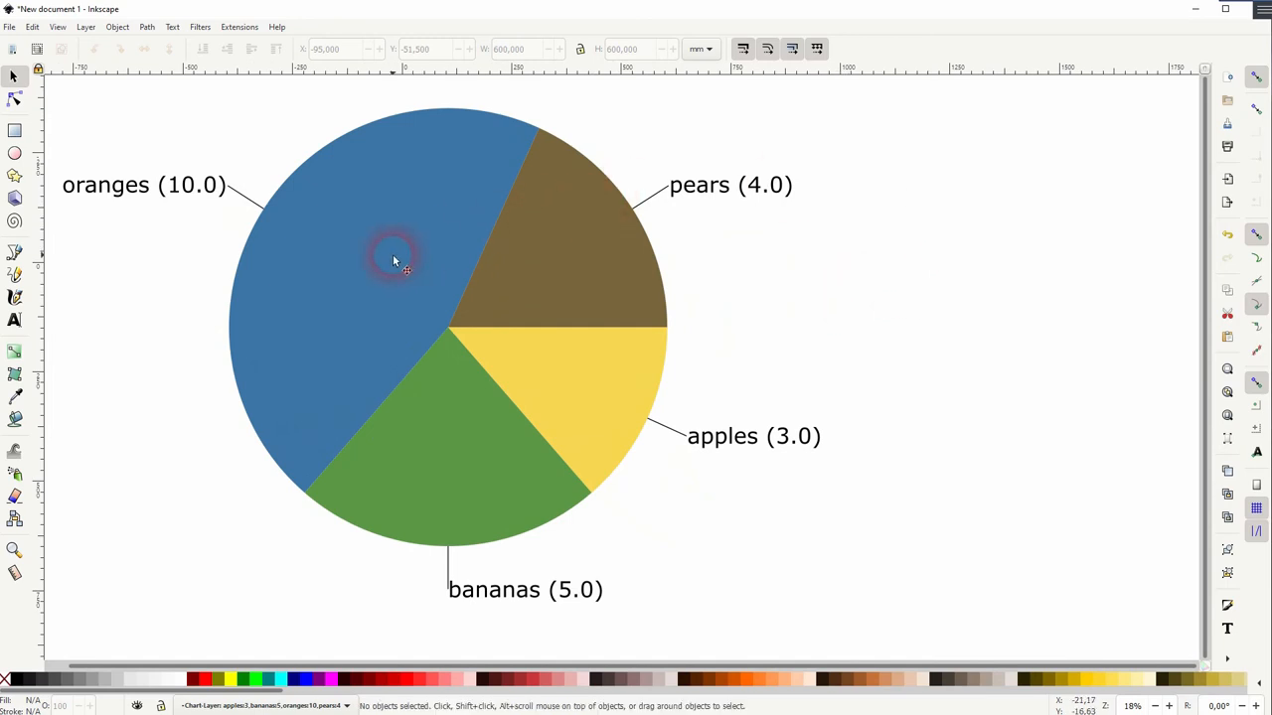
# Step: Recolour the oranges slice crimson via Object > Fill and Stroke
pyautogui.click(117, 28)
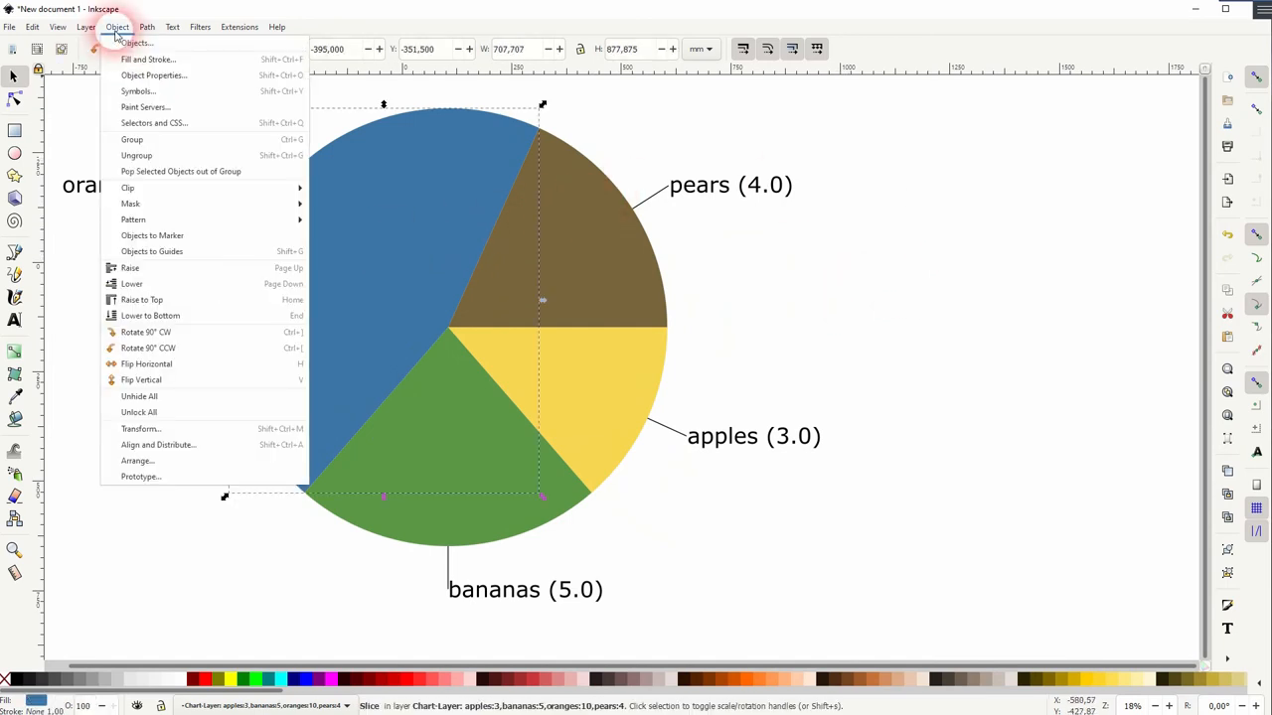
pyautogui.click(147, 59)
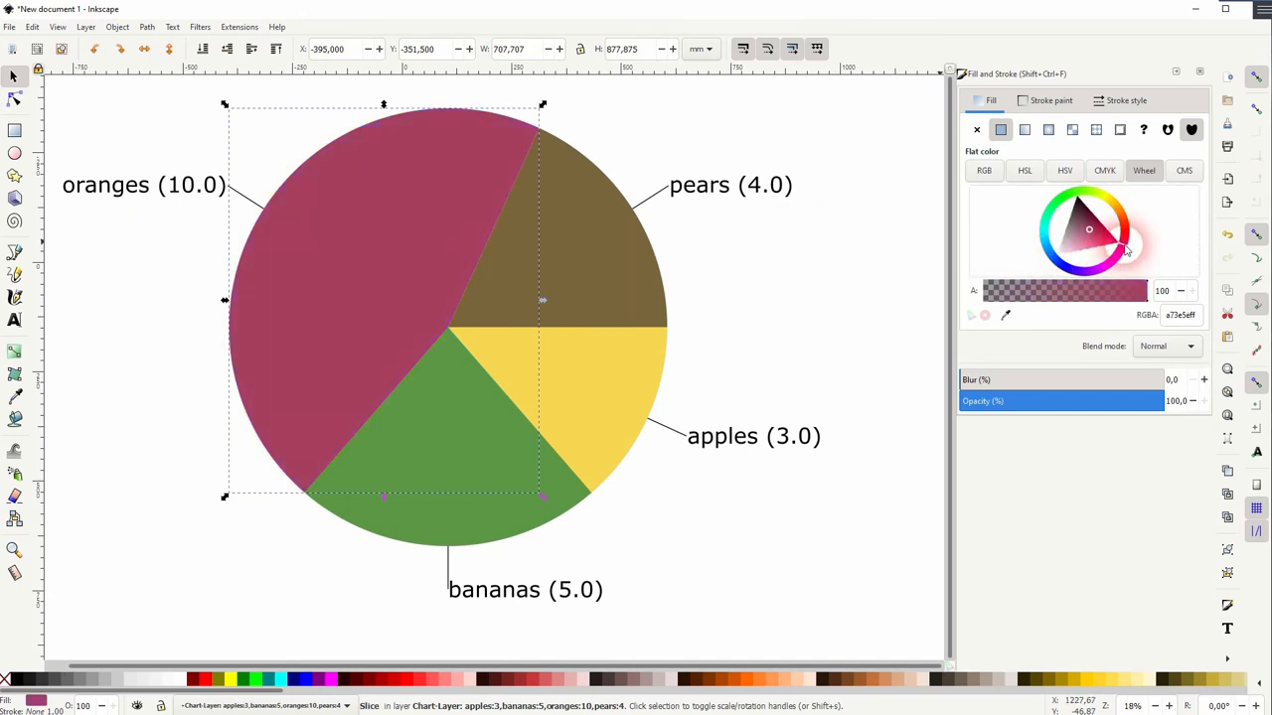
pyautogui.moveTo(1177, 290)
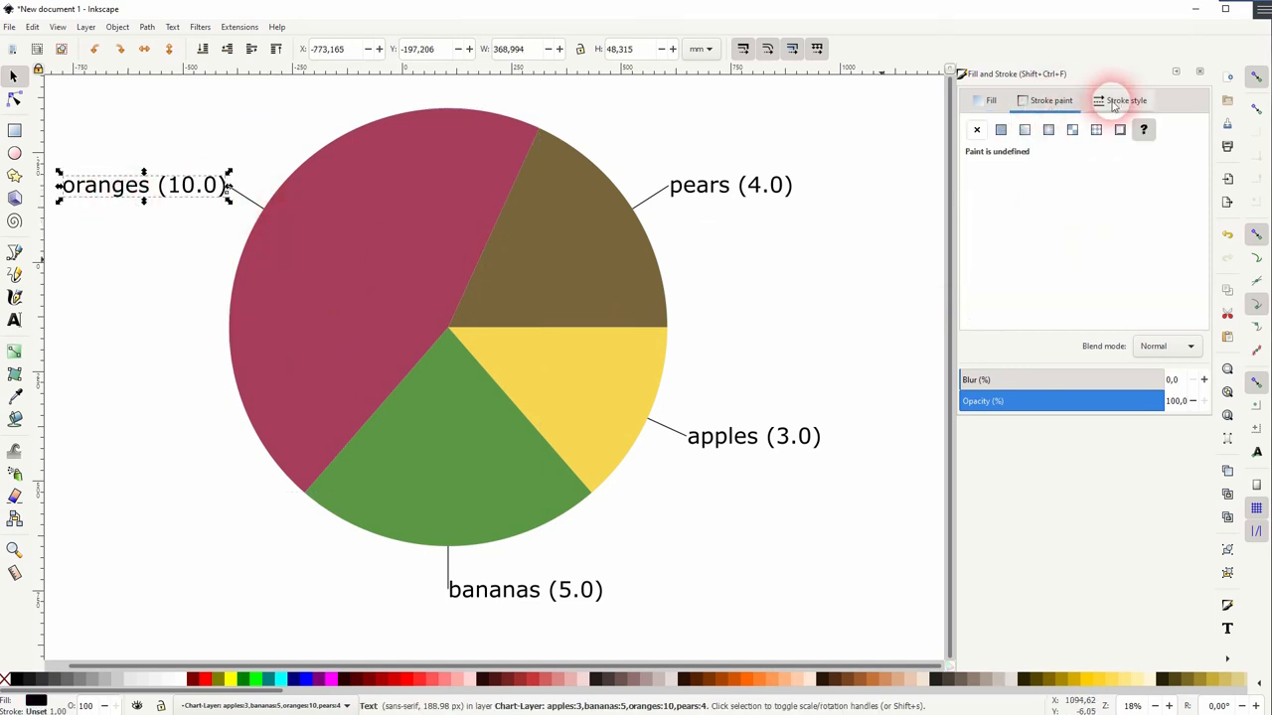
# Step: Change the oranges label's stroke width, then undo it back to its original size
pyautogui.click(1124, 99)
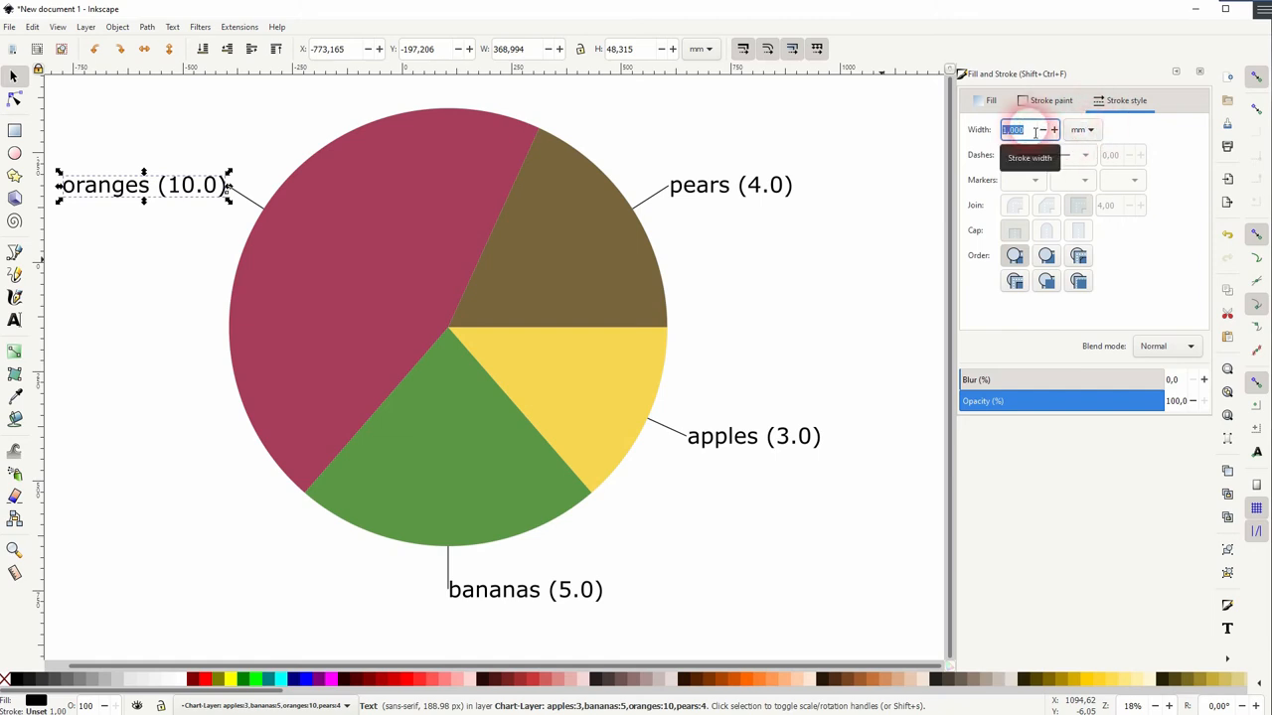
pyautogui.click(228, 203)
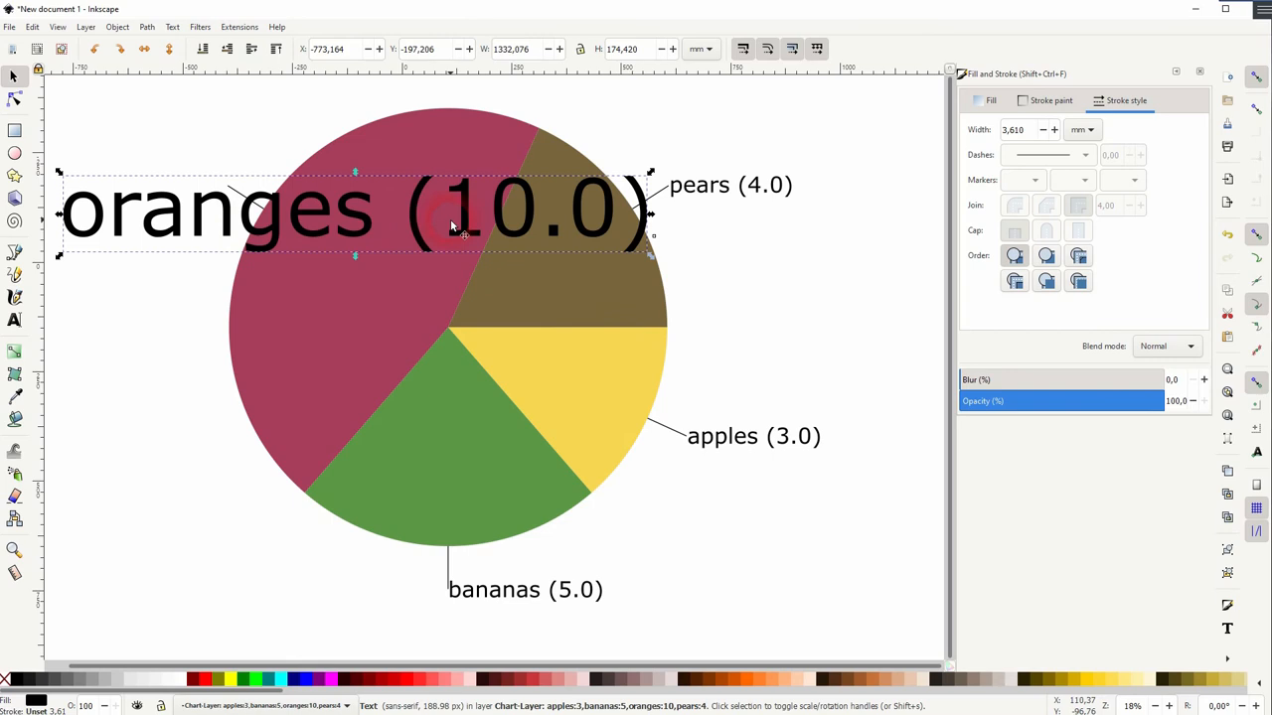
pyautogui.click(779, 318)
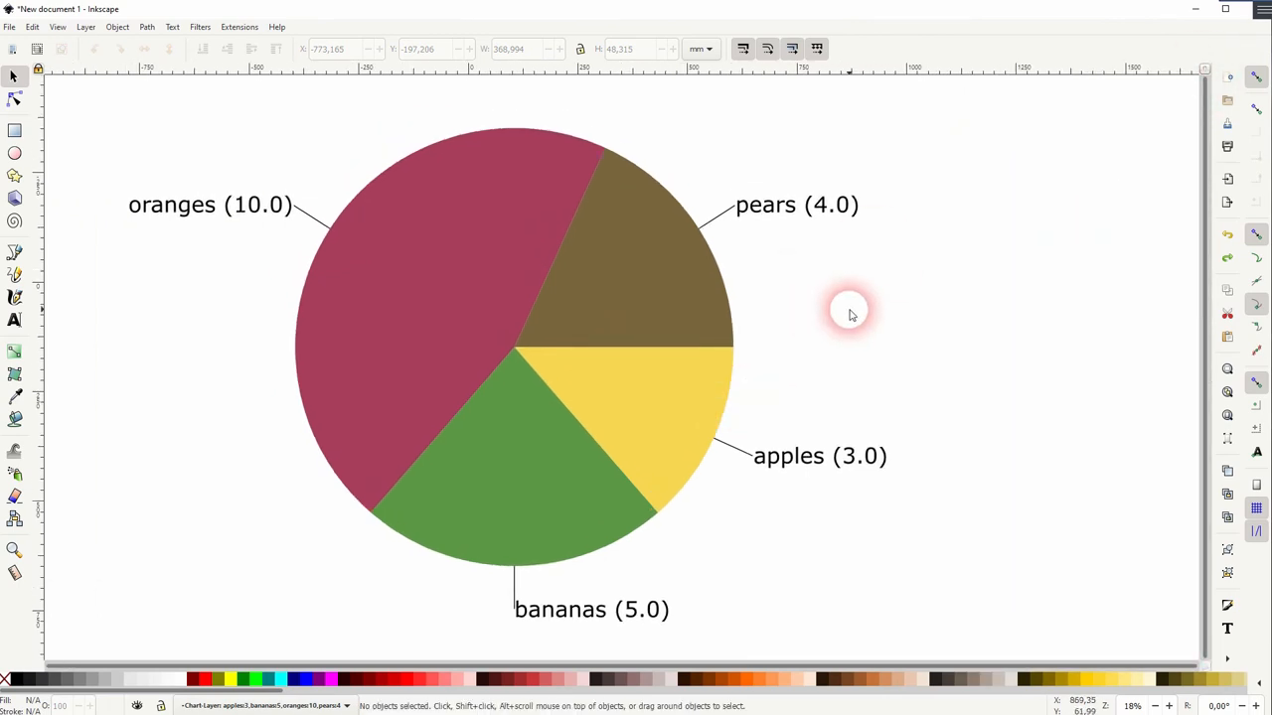
pyautogui.moveTo(600, 282)
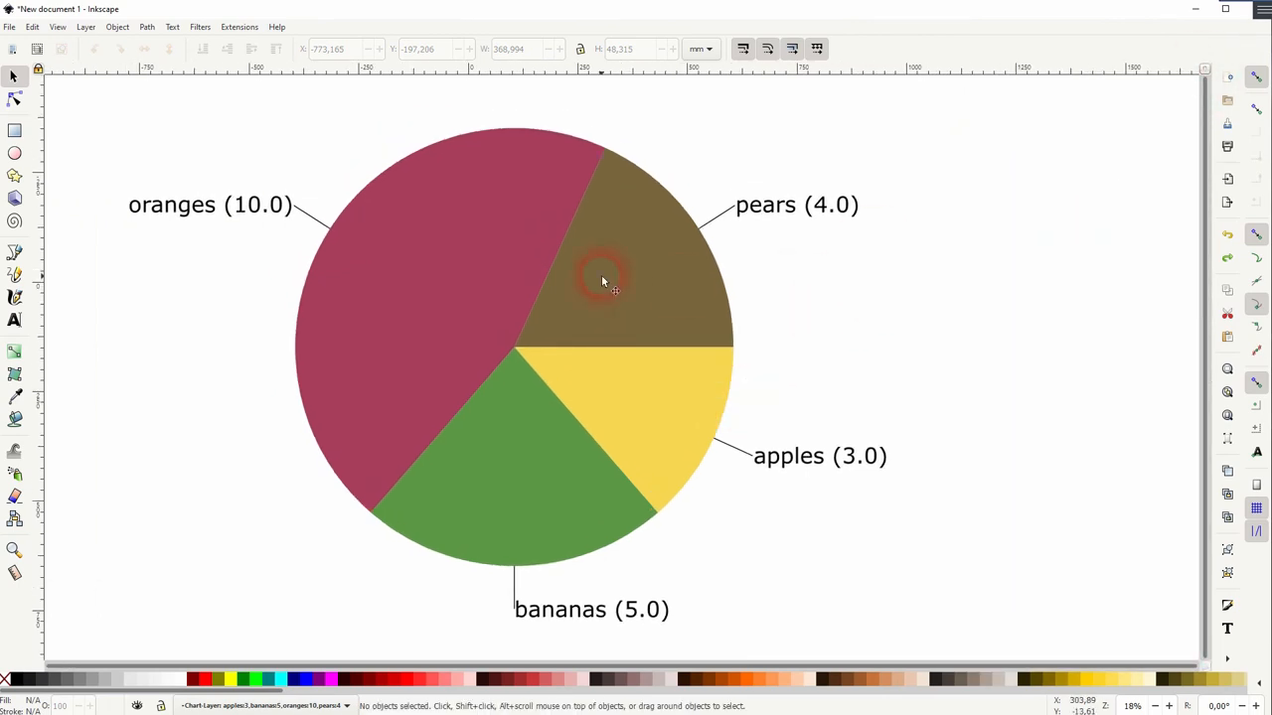
pyautogui.moveTo(218, 572)
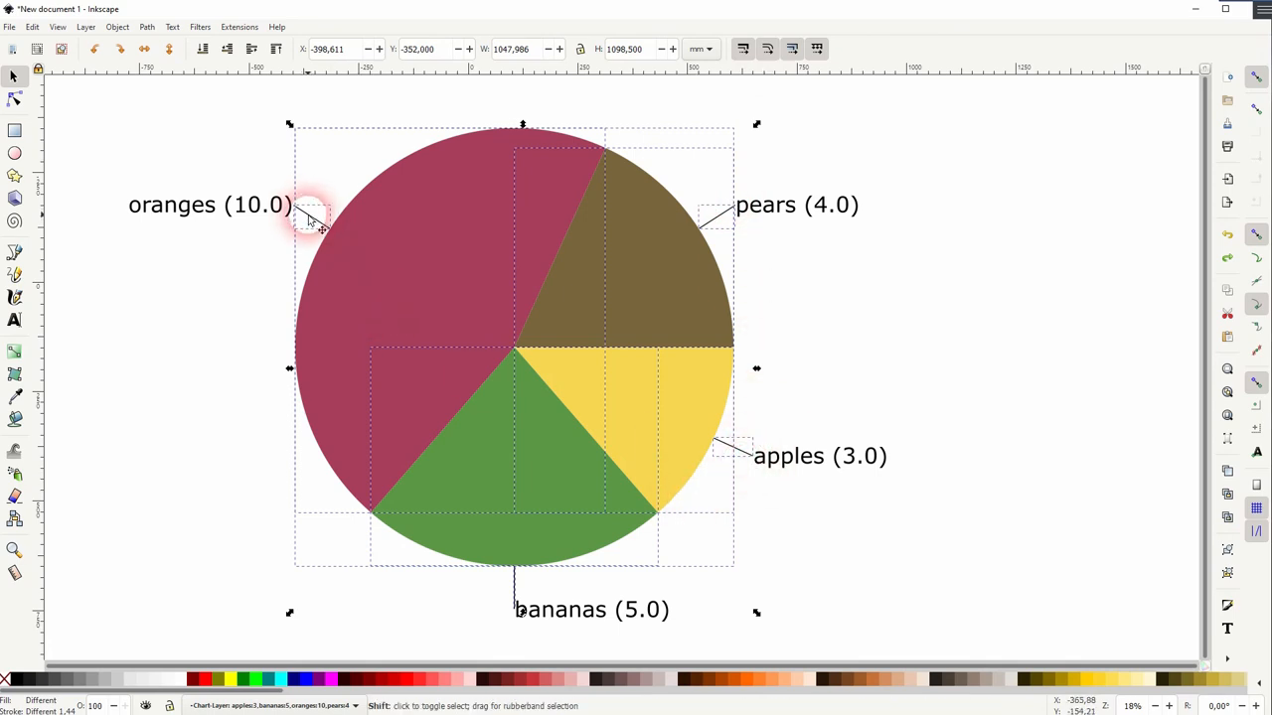
# Step: Add the connector lines to the selection alongside the pie slices
pyautogui.click(723, 445)
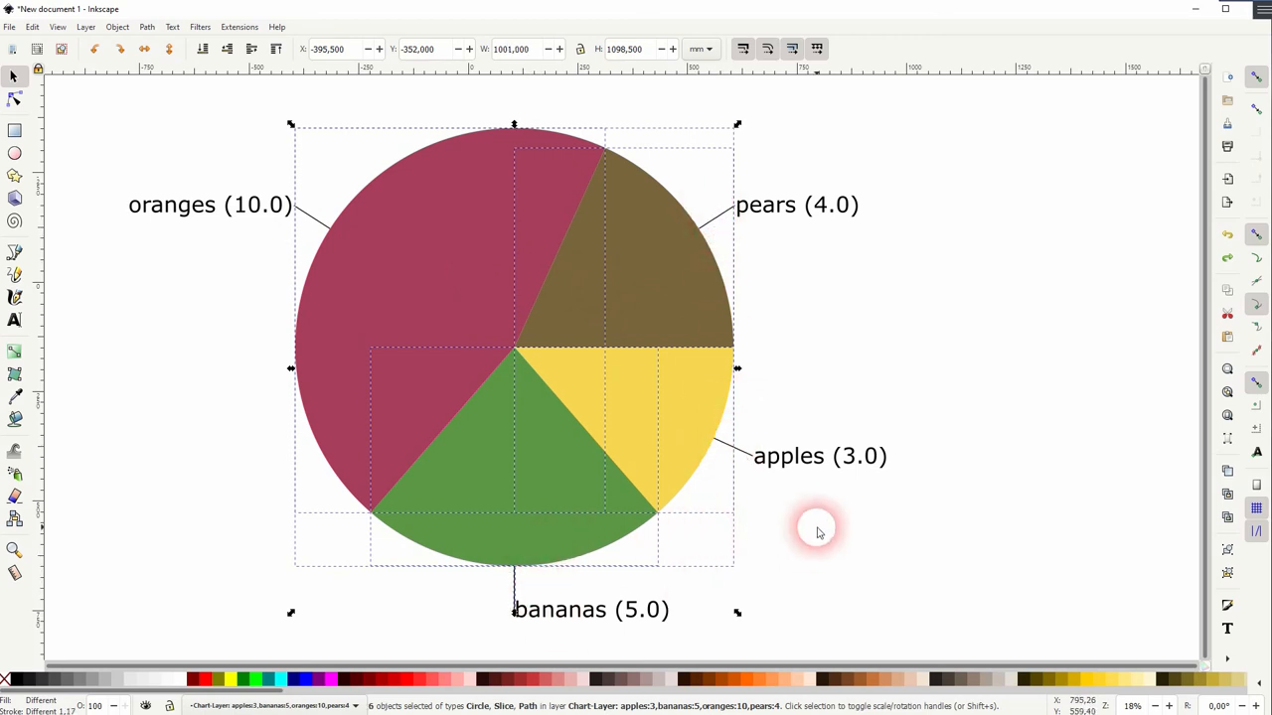
# Step: Set the selection's stroke paint to a flat black colour via Fill and Stroke
pyautogui.click(117, 27)
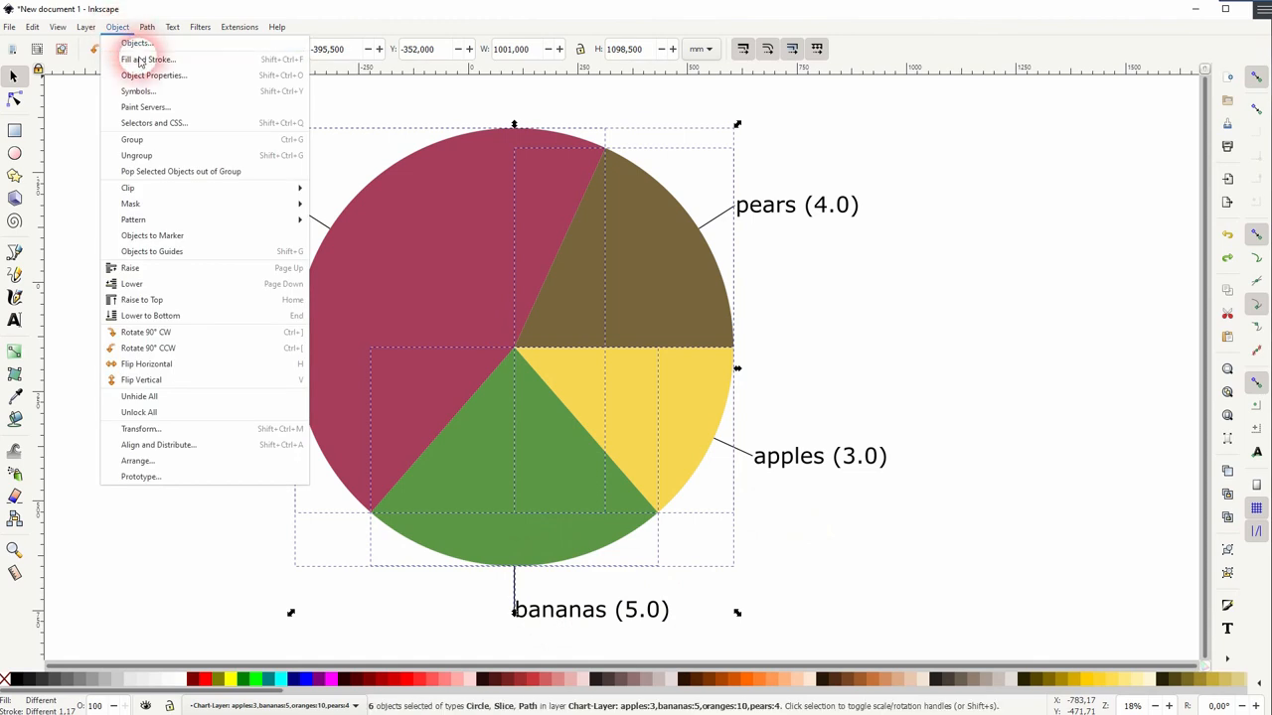
pyautogui.click(147, 60)
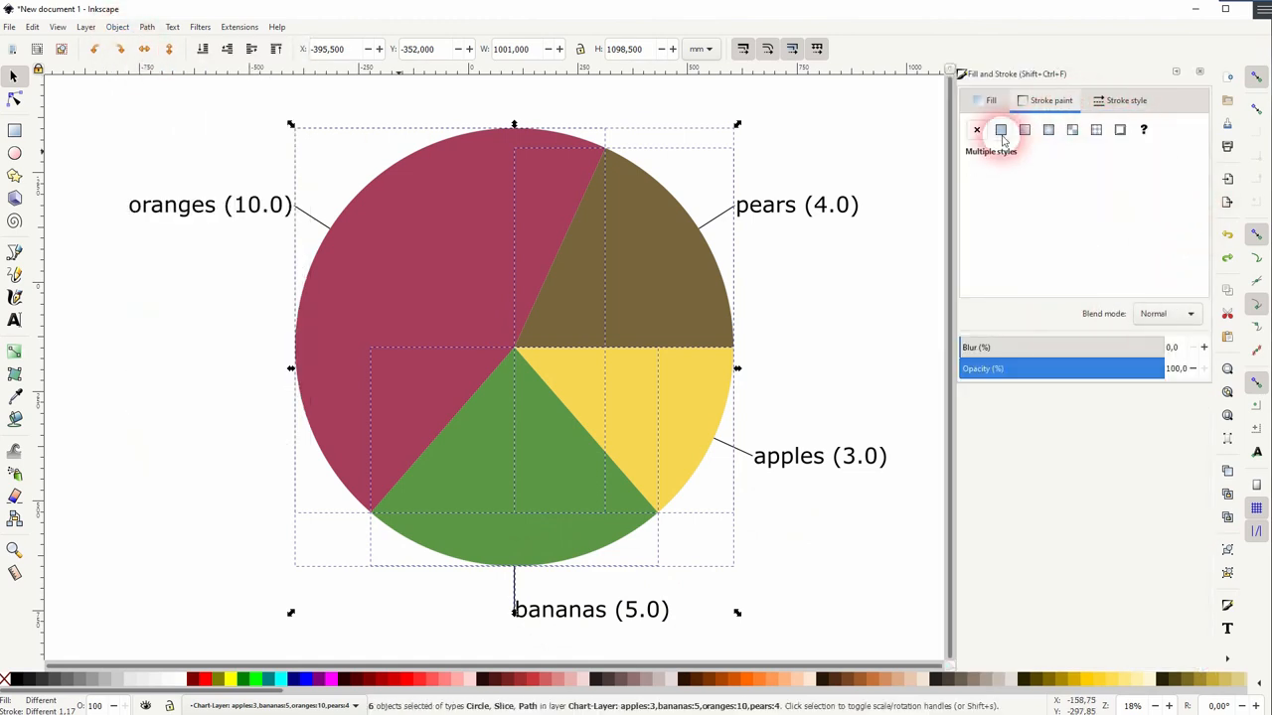
pyautogui.click(1001, 129)
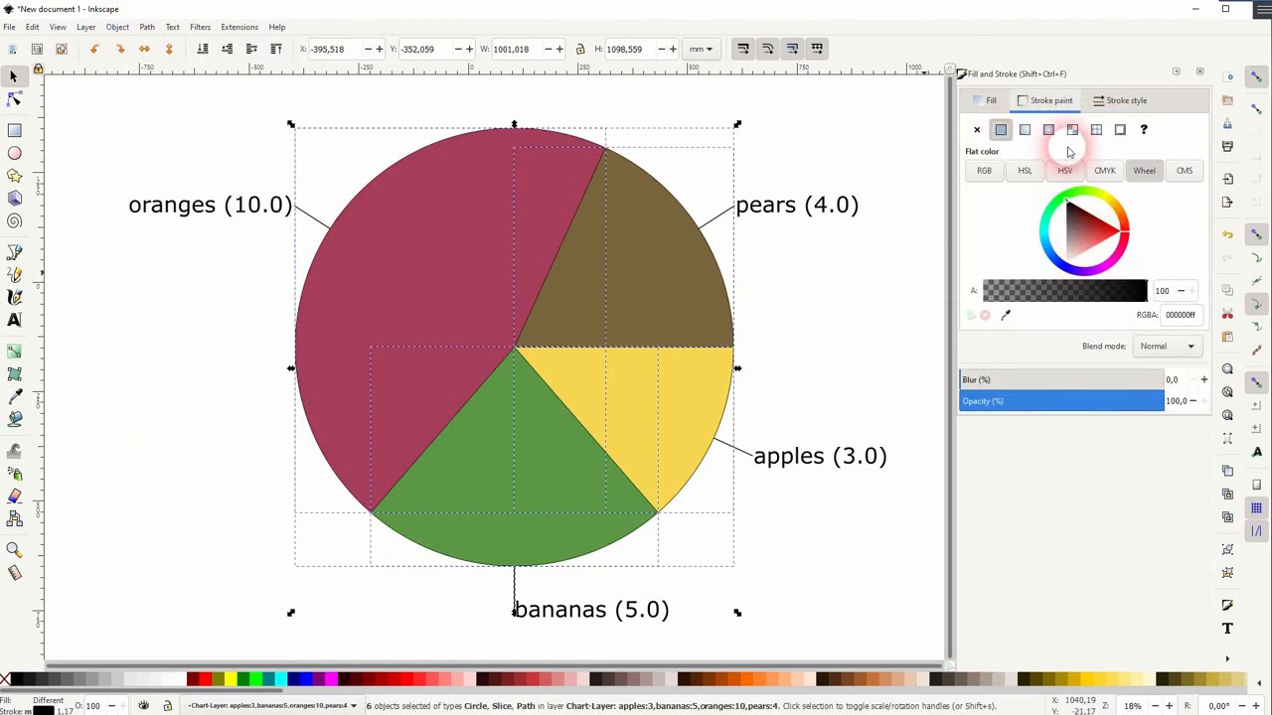
# Step: Set the stroke width units to px and adjust the outline width
pyautogui.click(1124, 100)
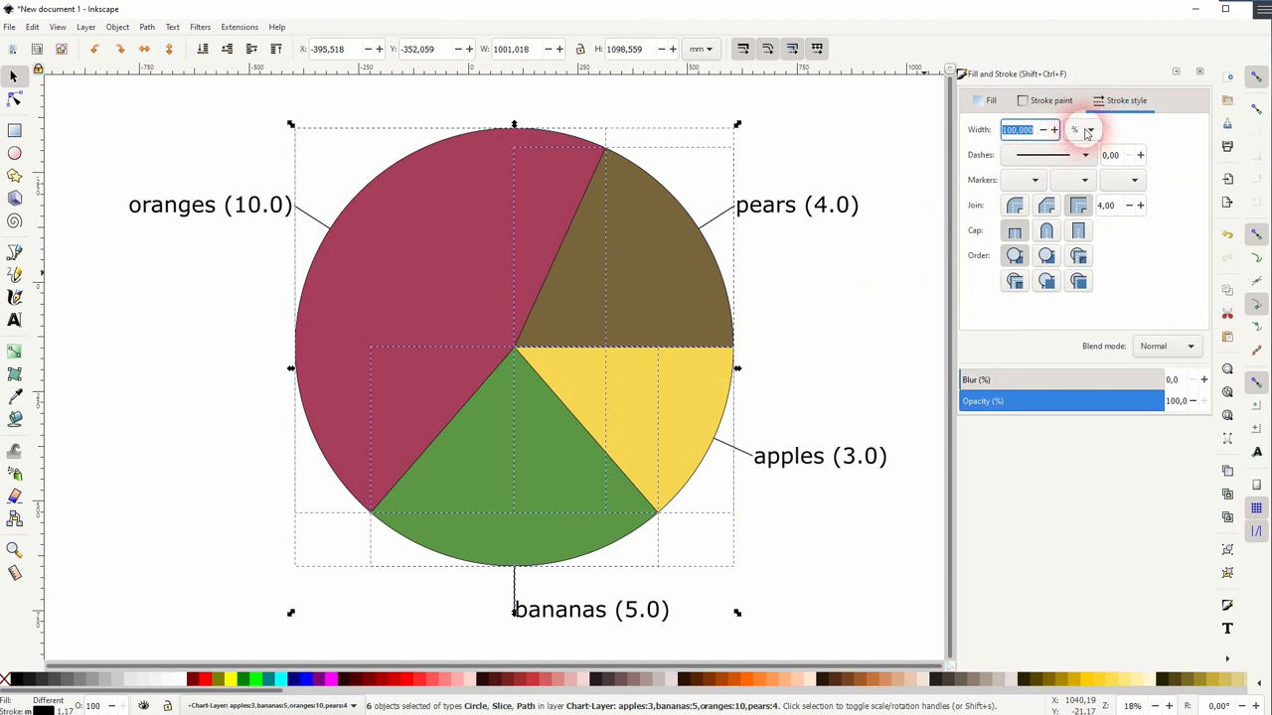
pyautogui.click(1083, 129)
pyautogui.write('5')
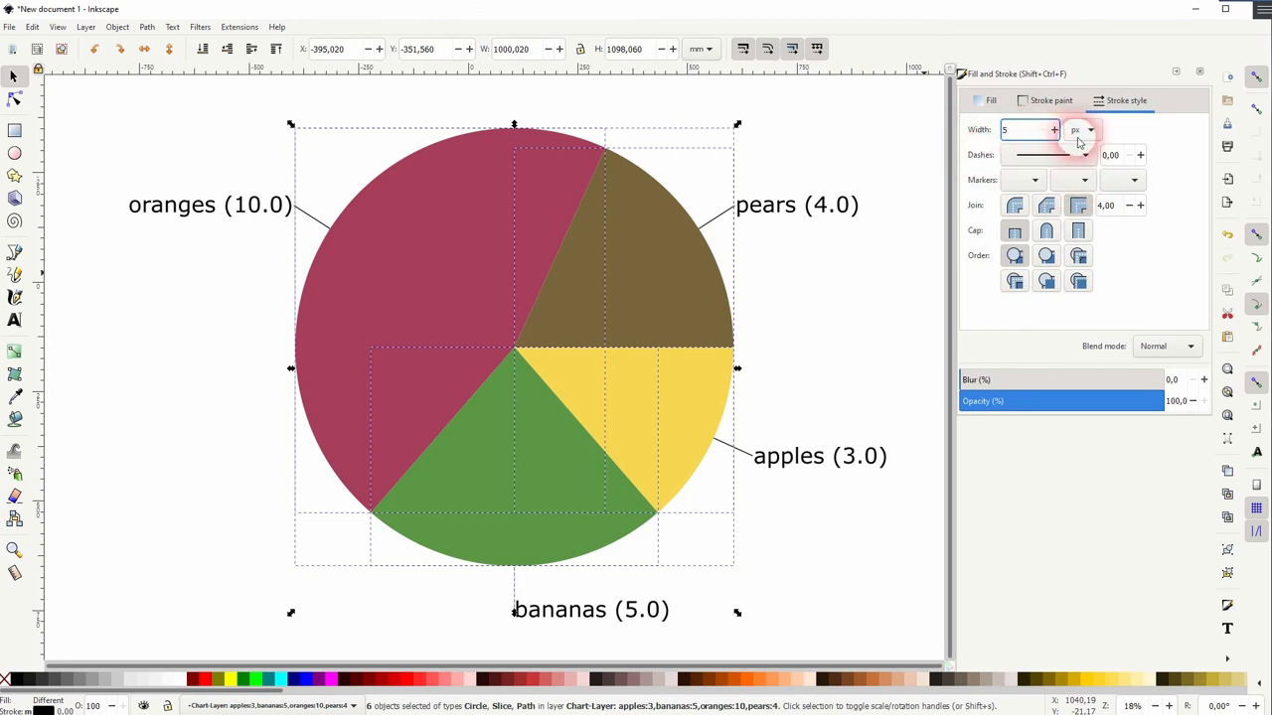
pyautogui.click(1053, 125)
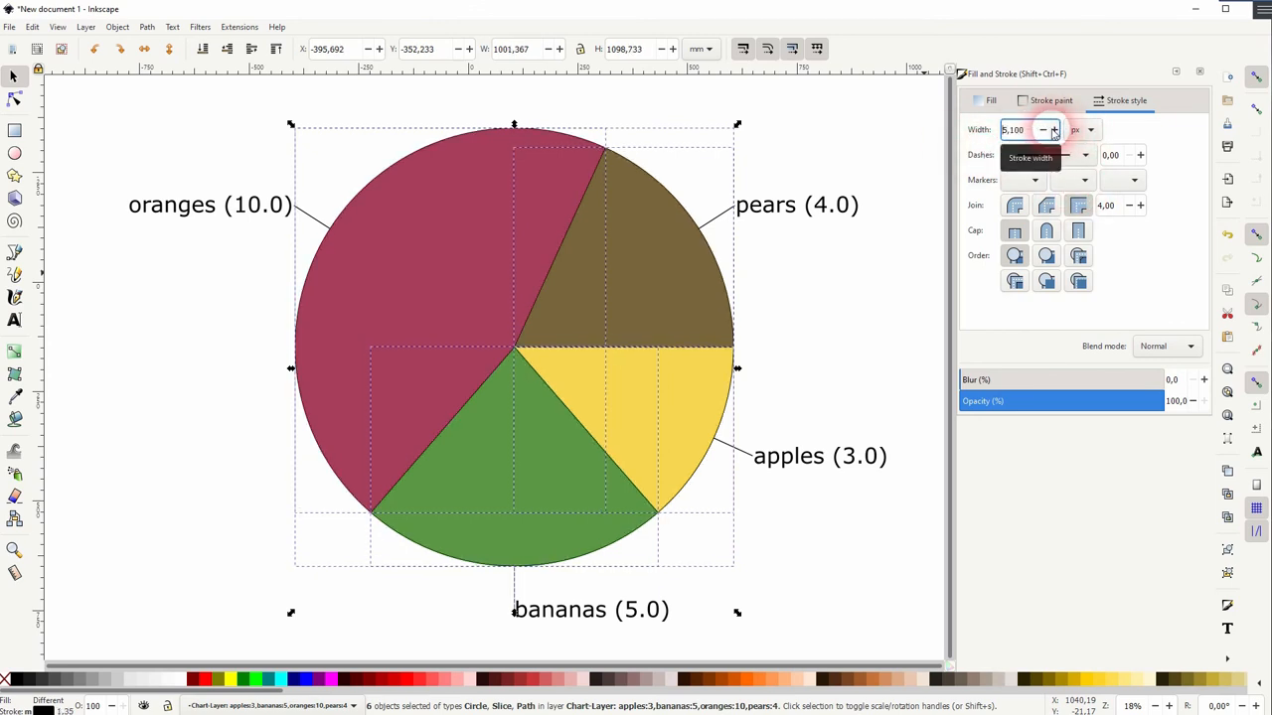